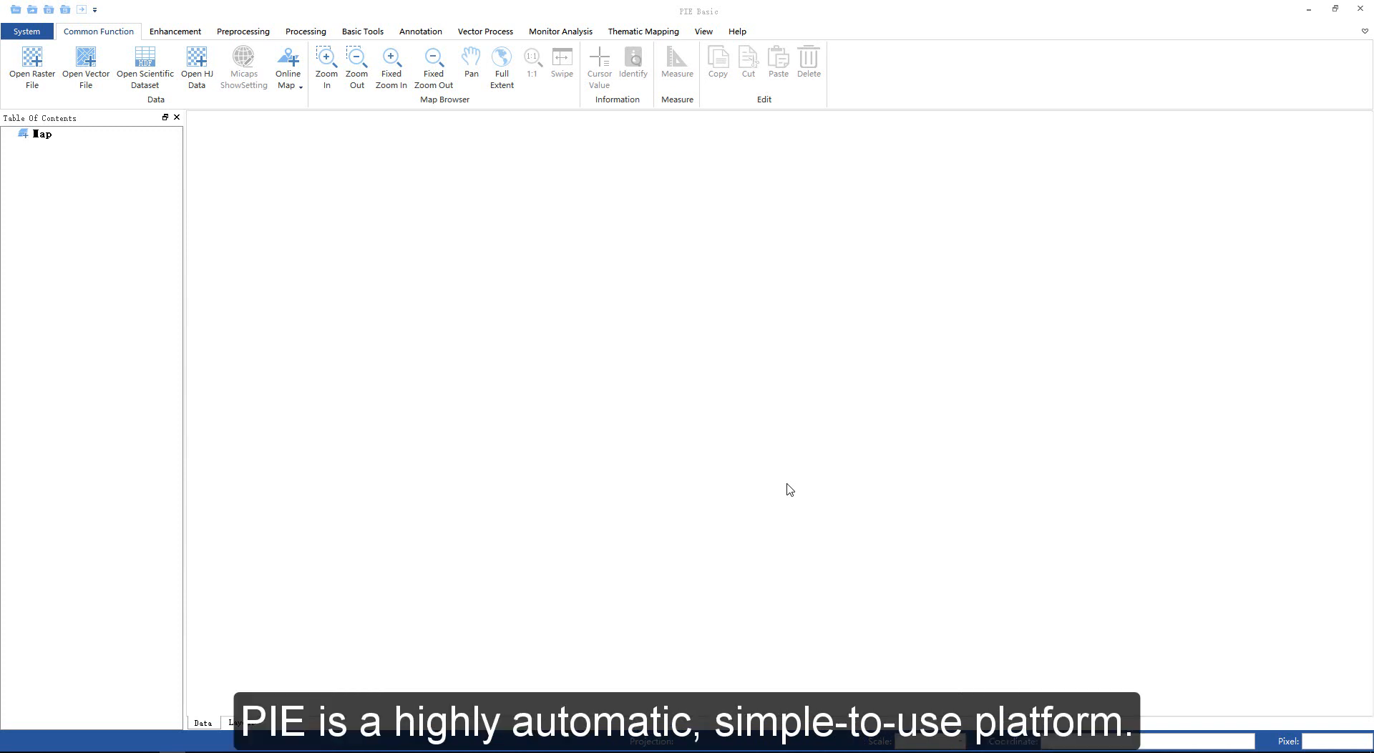
mouse_move(729, 514)
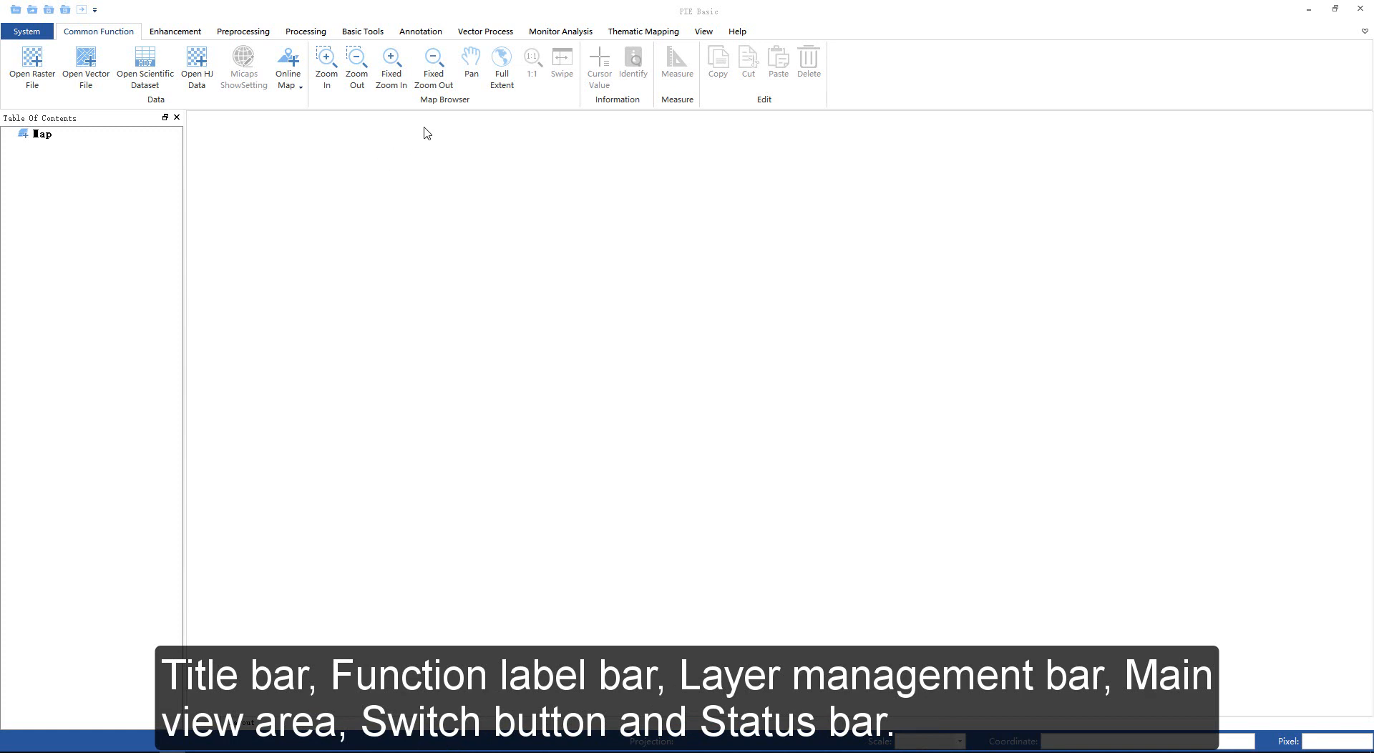
mouse_move(695, 20)
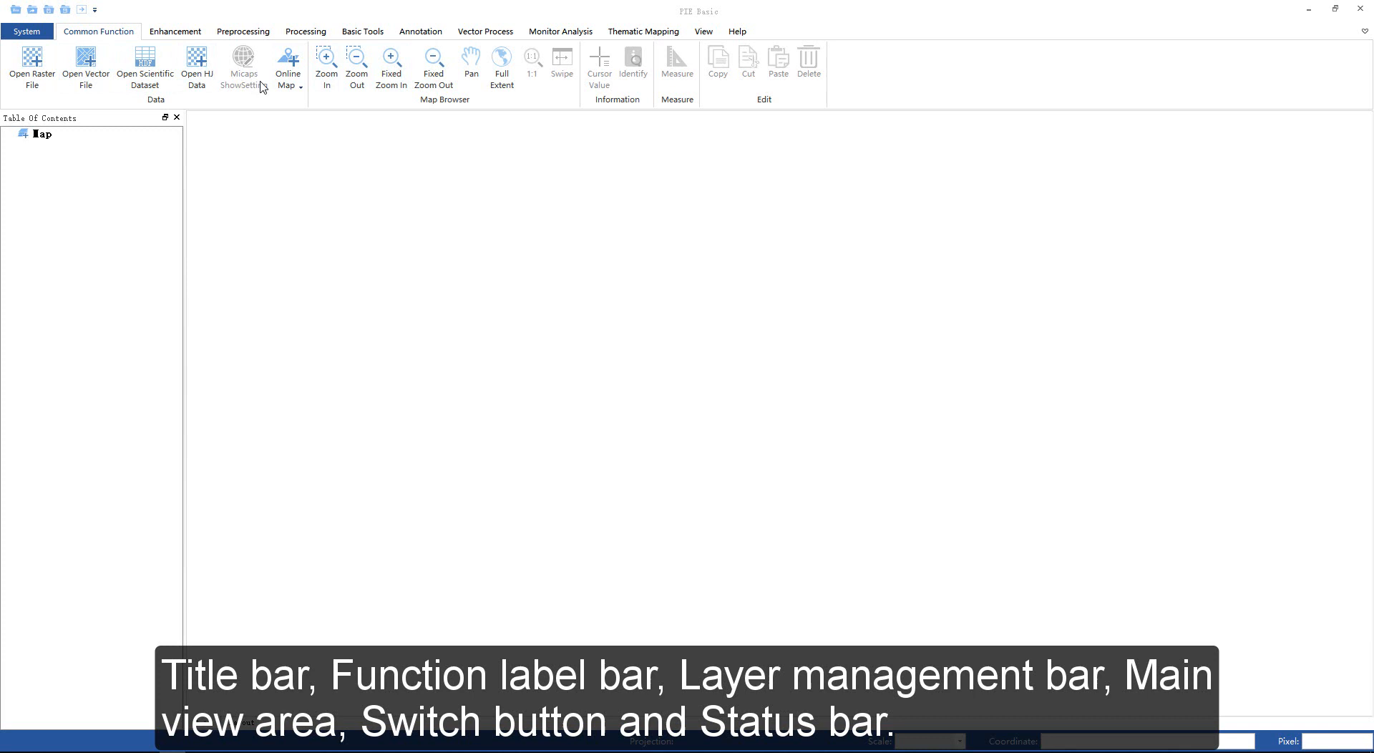
mouse_move(81, 266)
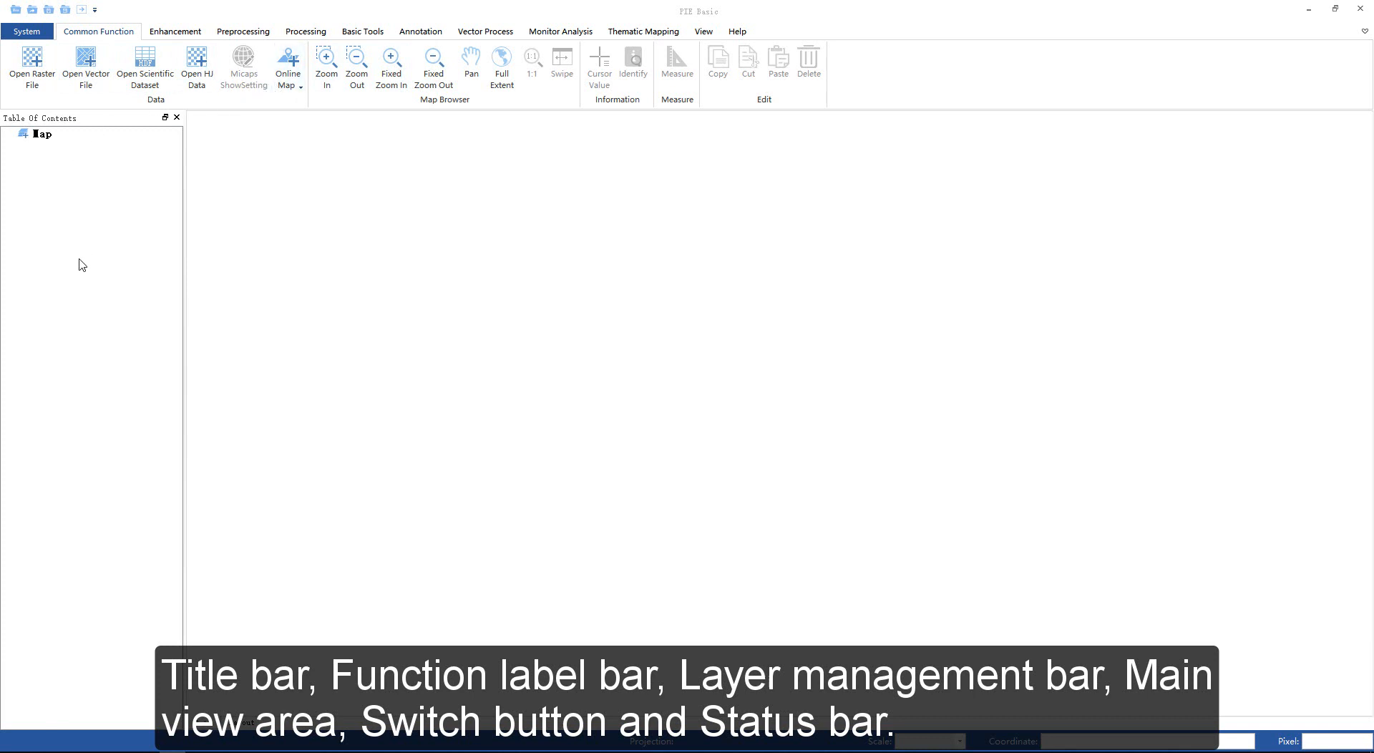
mouse_move(582, 363)
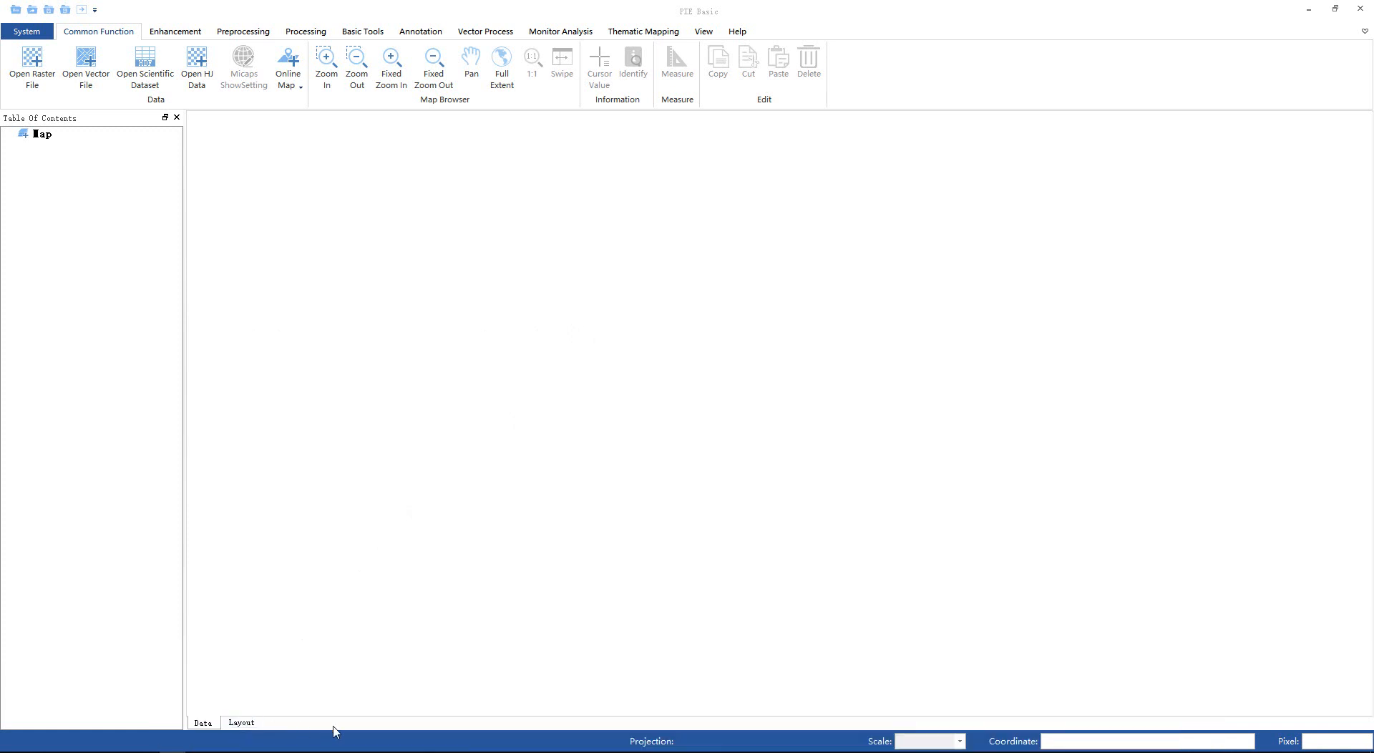
mouse_move(156, 144)
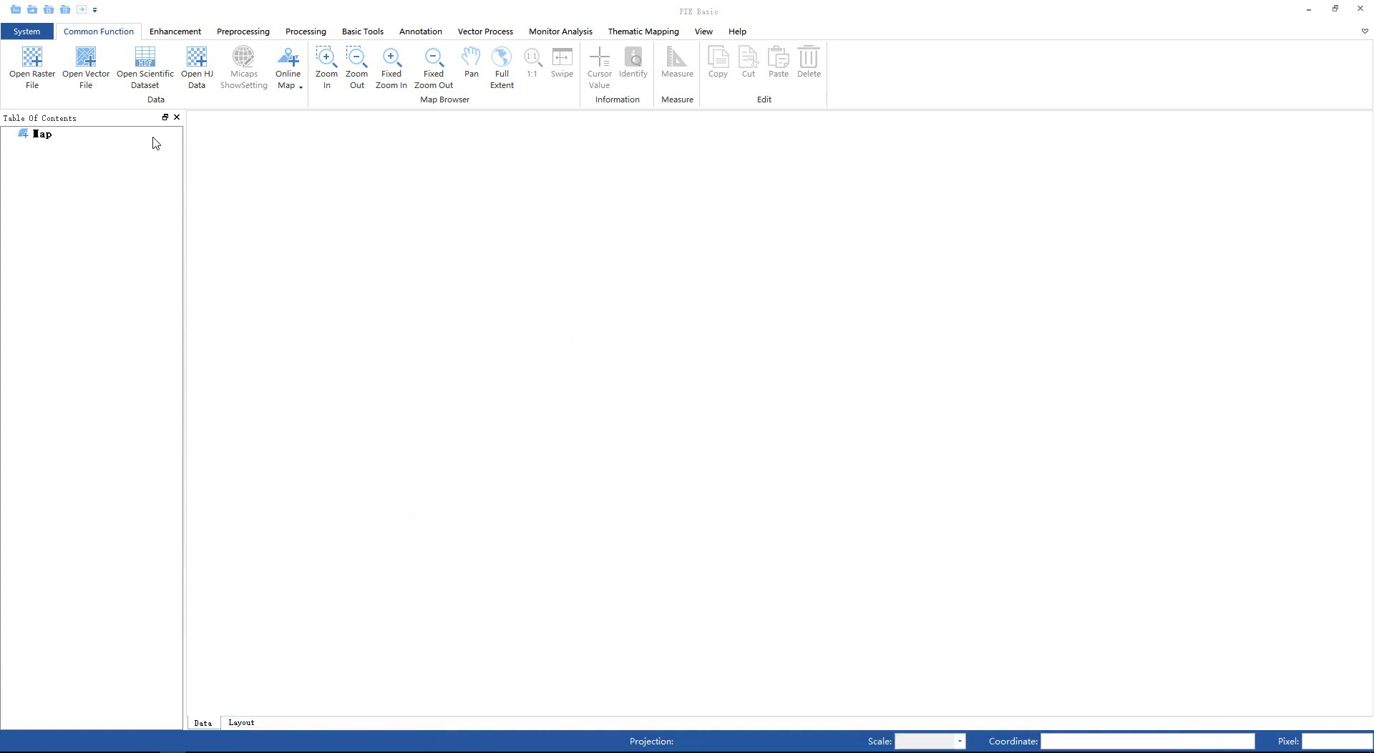
- Show each ribbon tab in turn: Enhancement, Preprocessing, Processing, Annotation, Vector Process, Monitor Analysis, Thematic Mapping, View, Help, then return to System
click(27, 31)
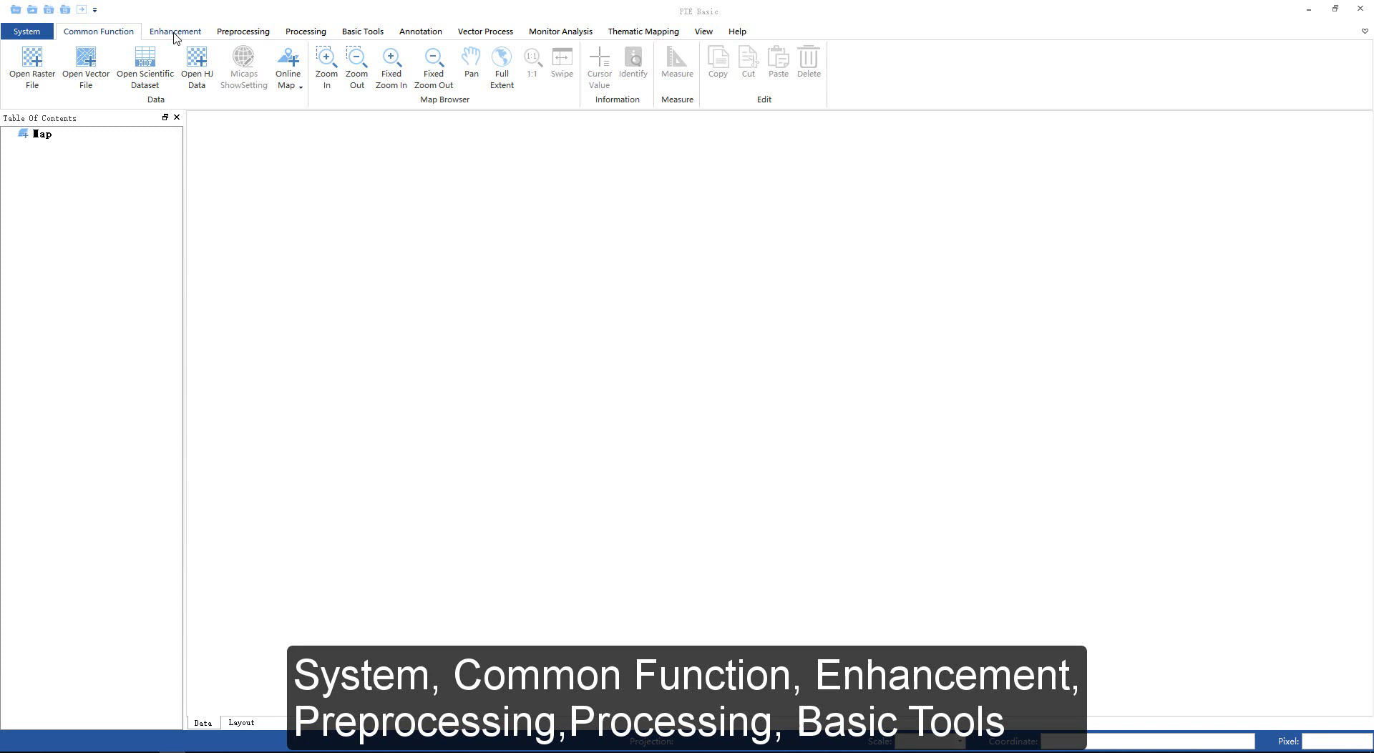
click(174, 31)
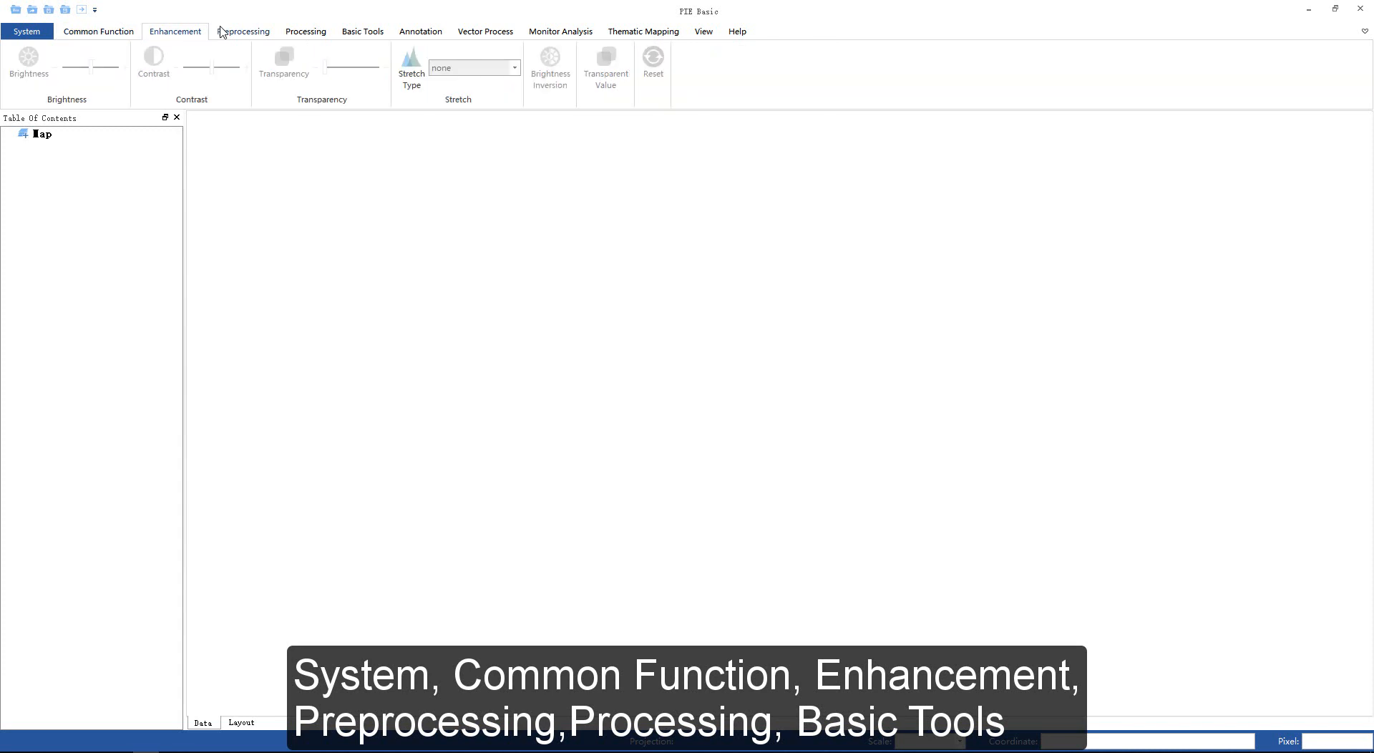
click(242, 30)
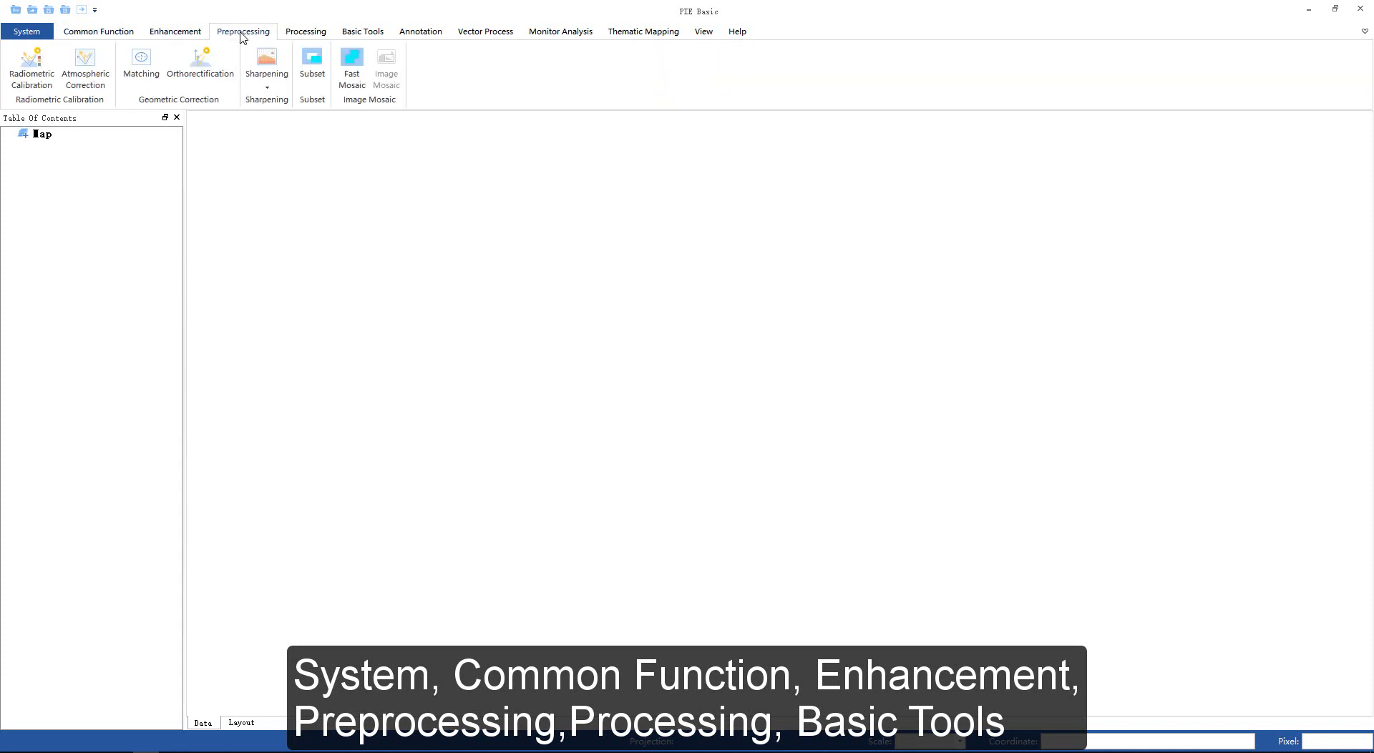
click(305, 31)
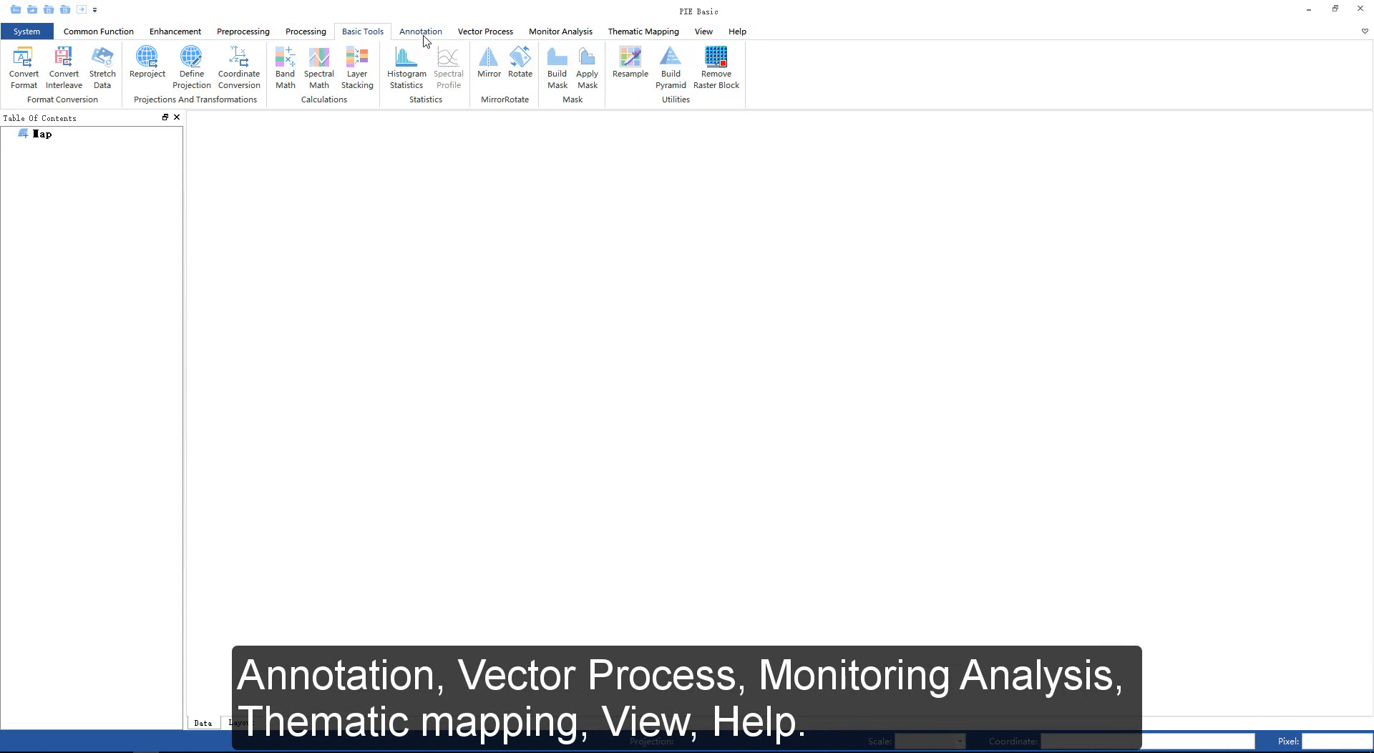
click(421, 32)
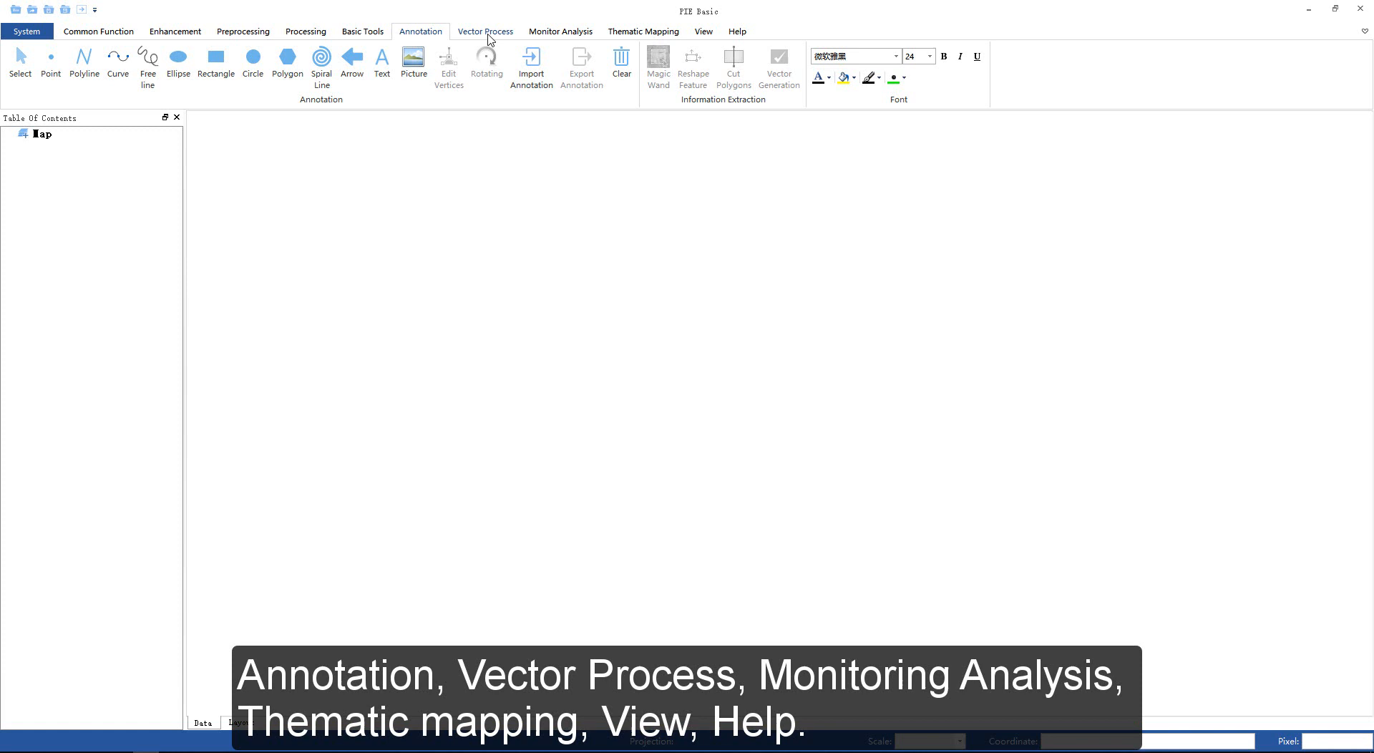
click(485, 31)
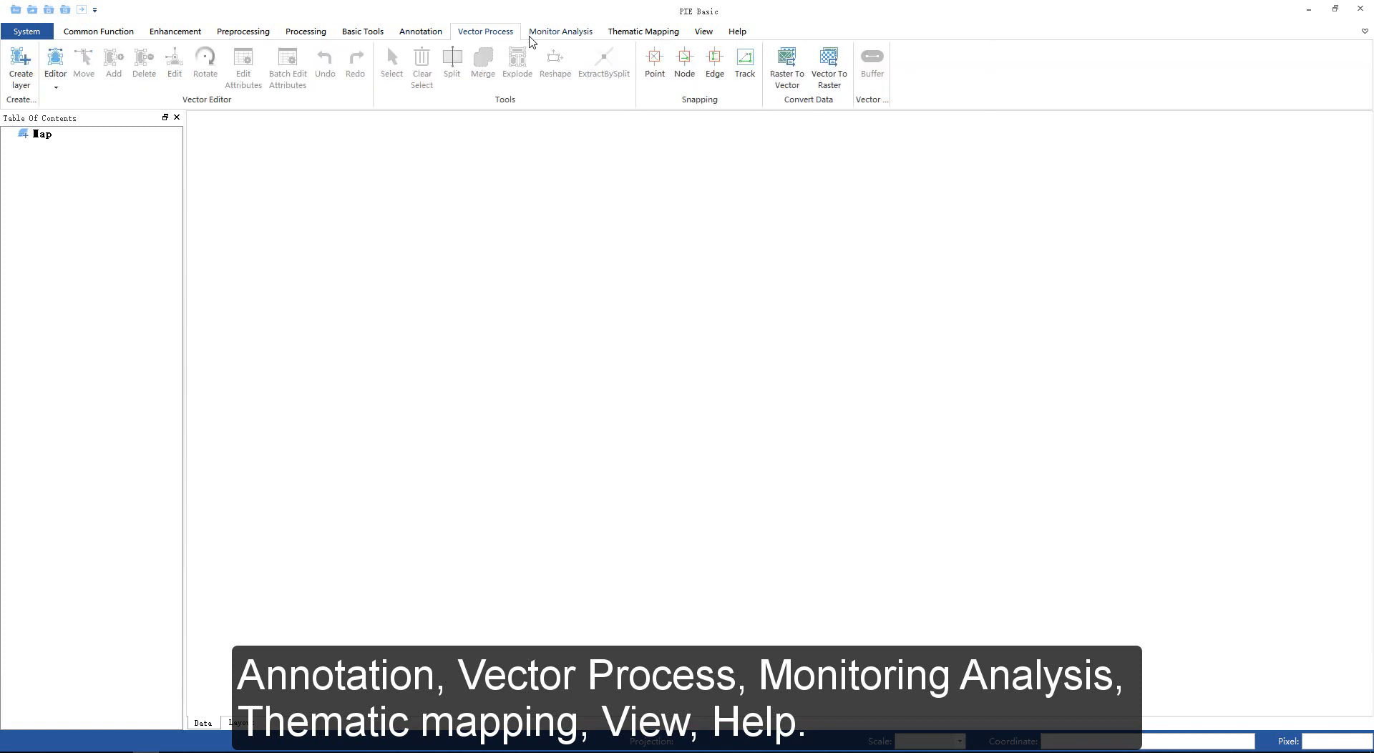
click(560, 31)
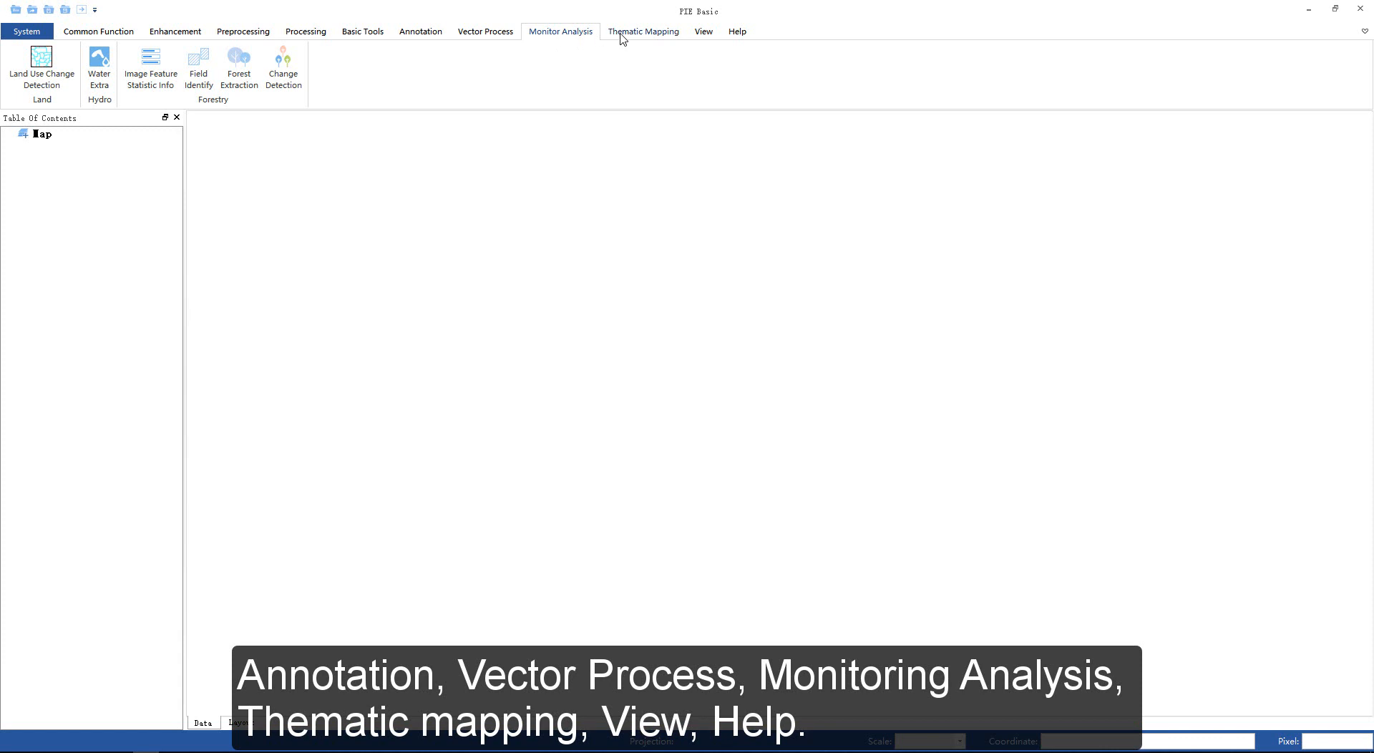
click(643, 30)
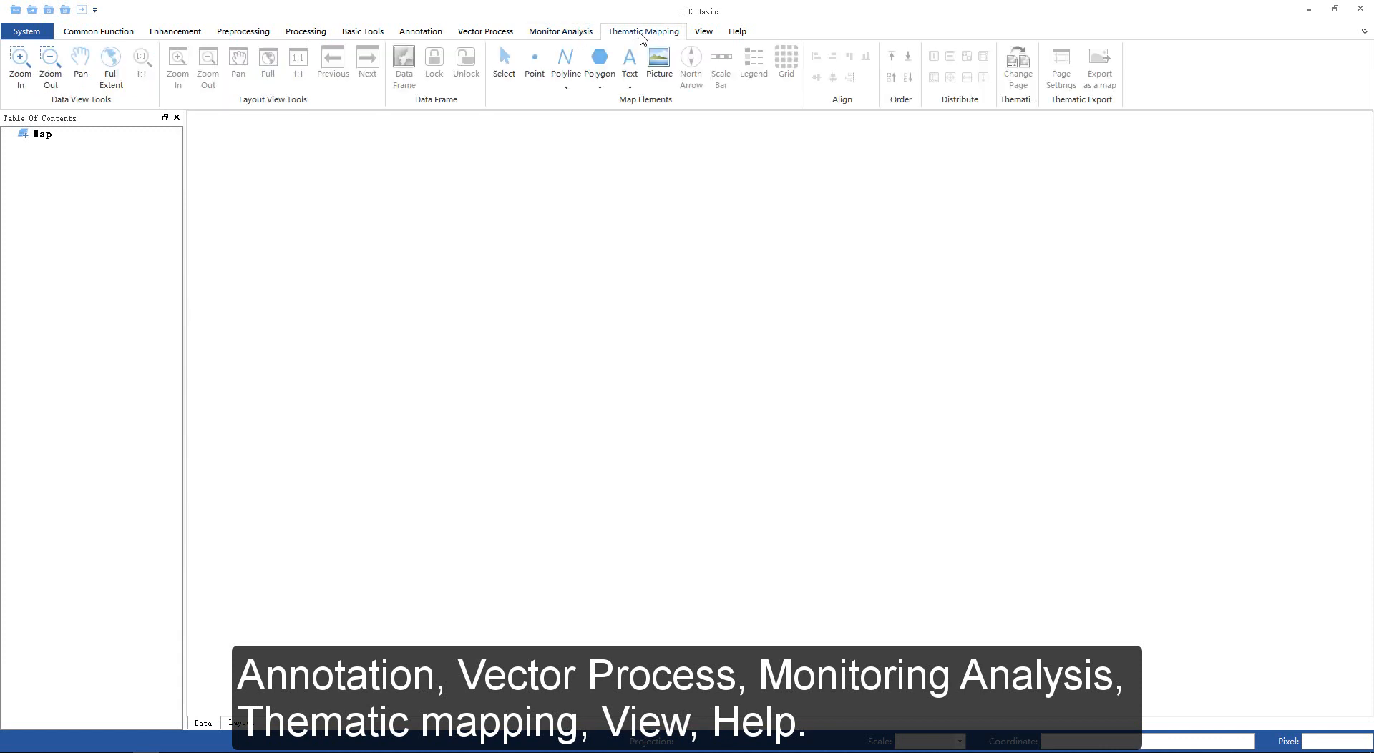
click(702, 31)
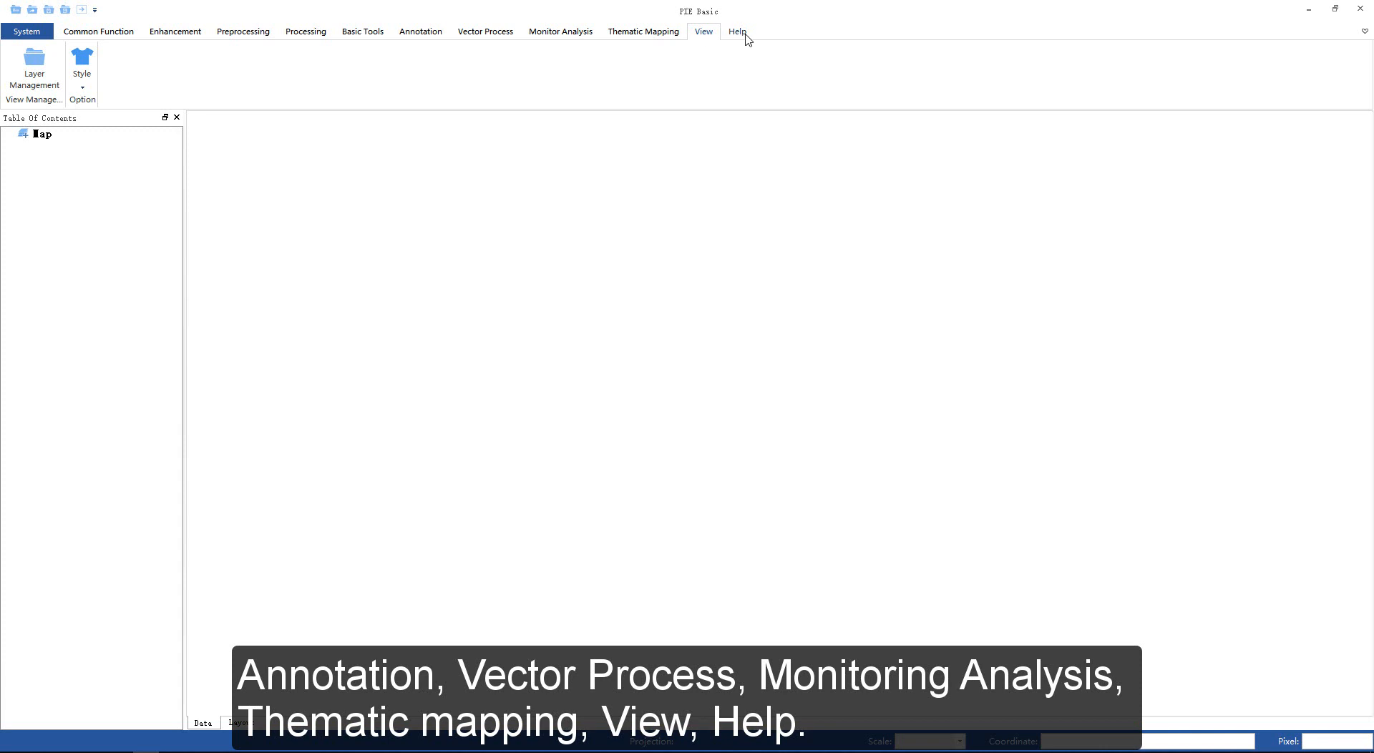
click(737, 32)
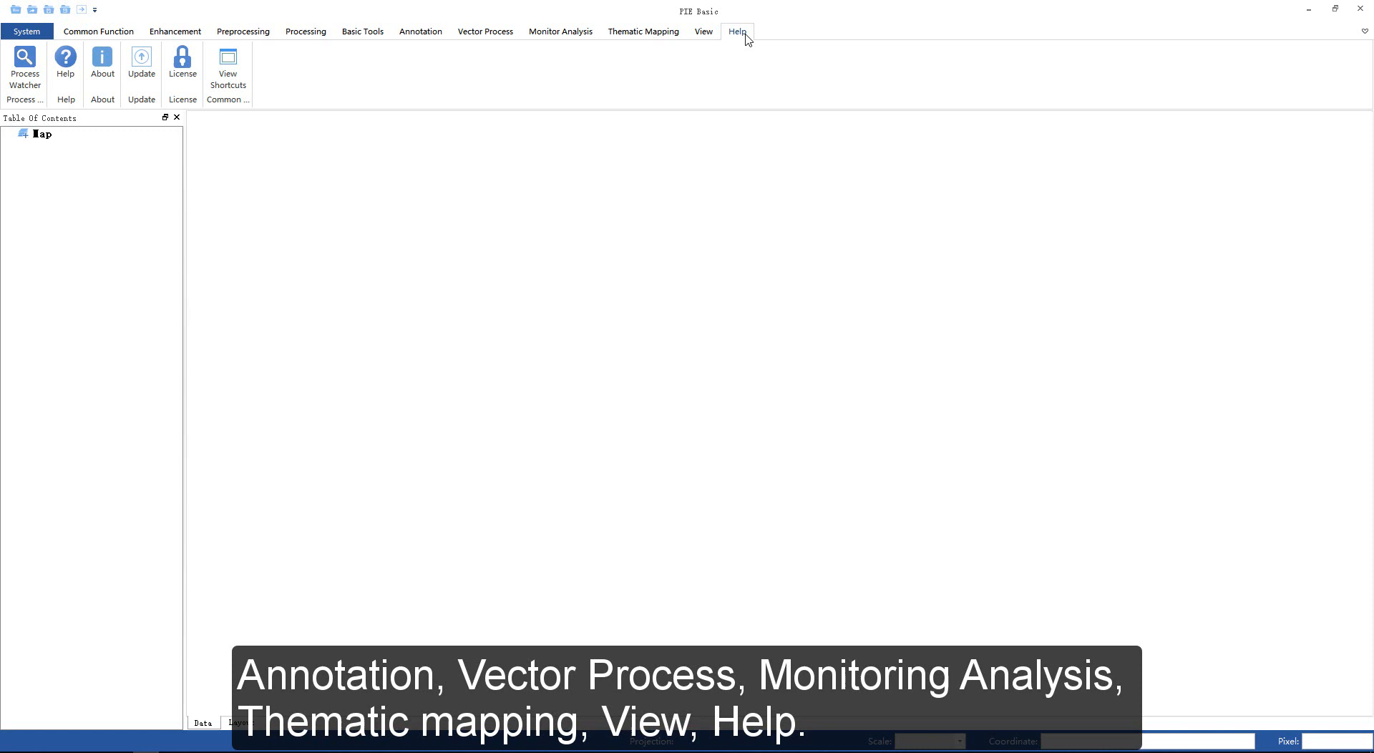
click(27, 31)
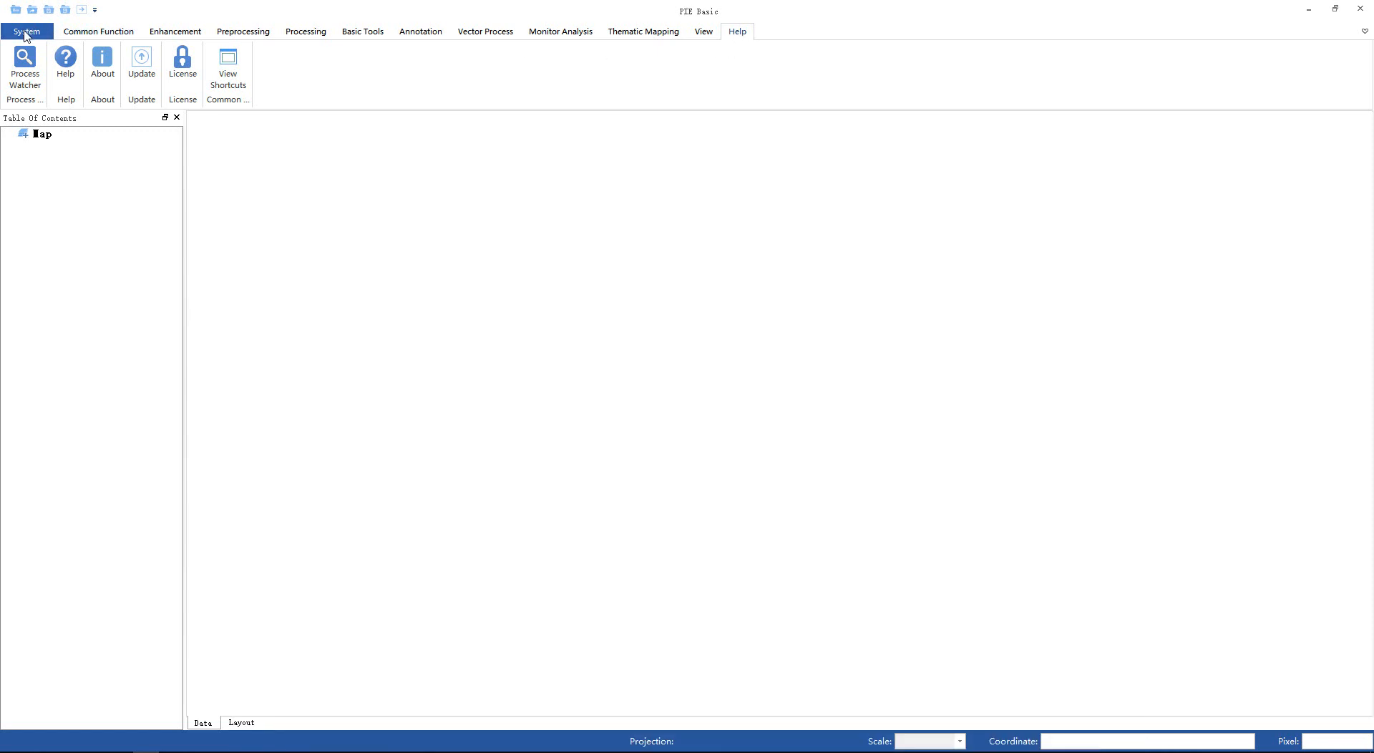
click(27, 31)
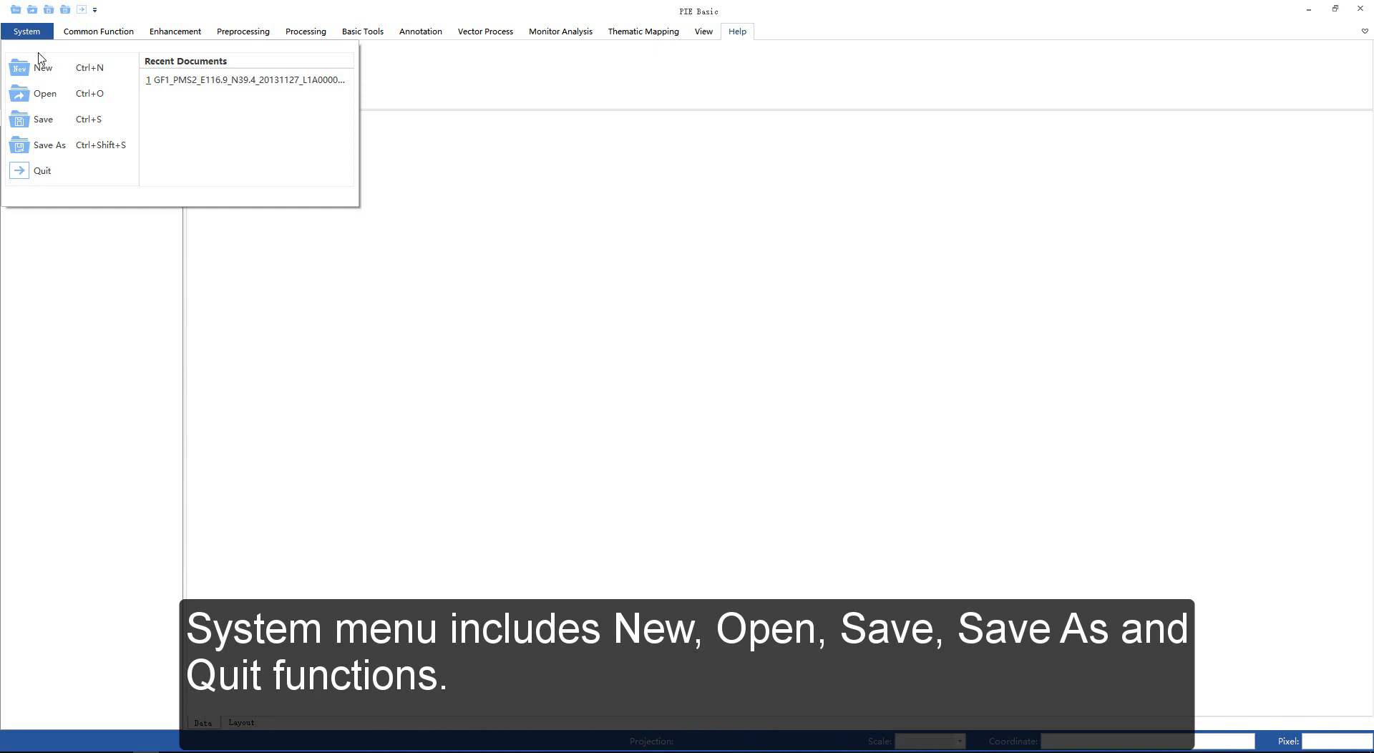
mouse_move(59, 97)
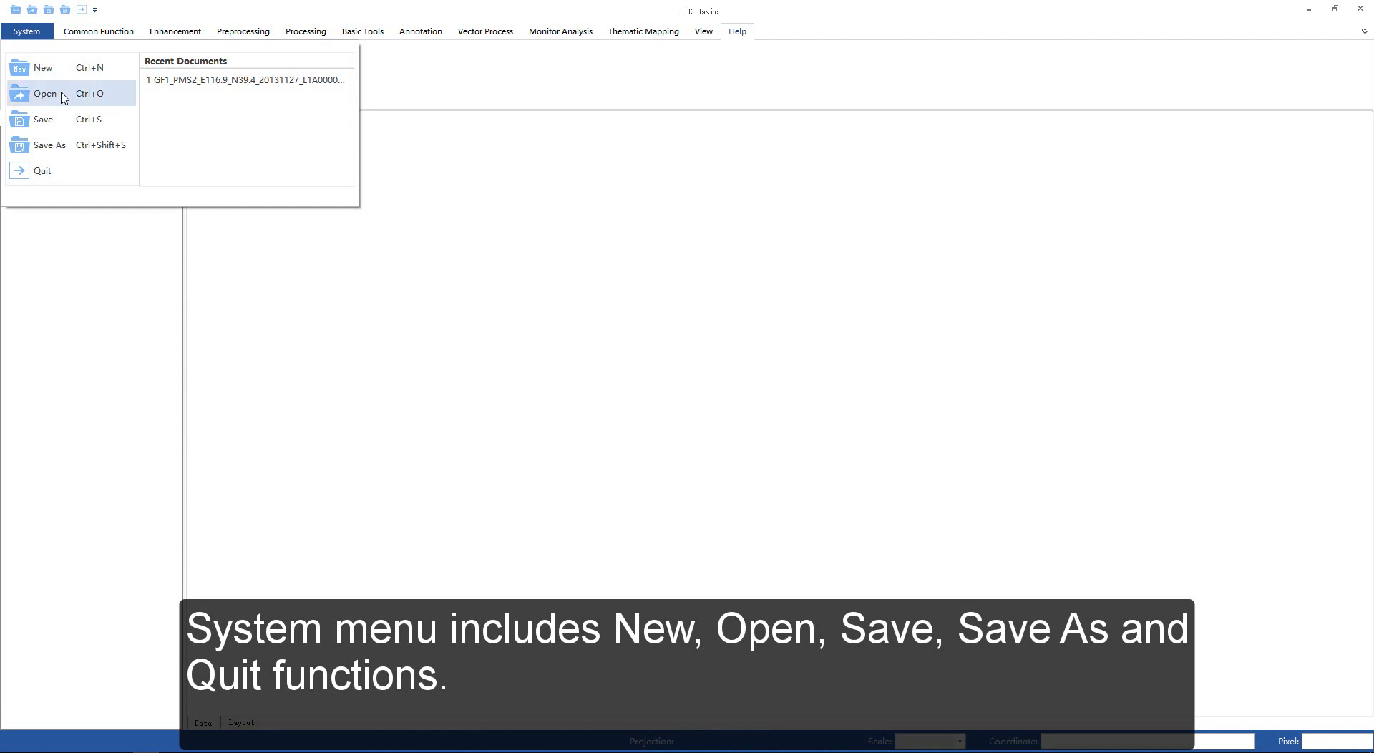
mouse_move(62, 123)
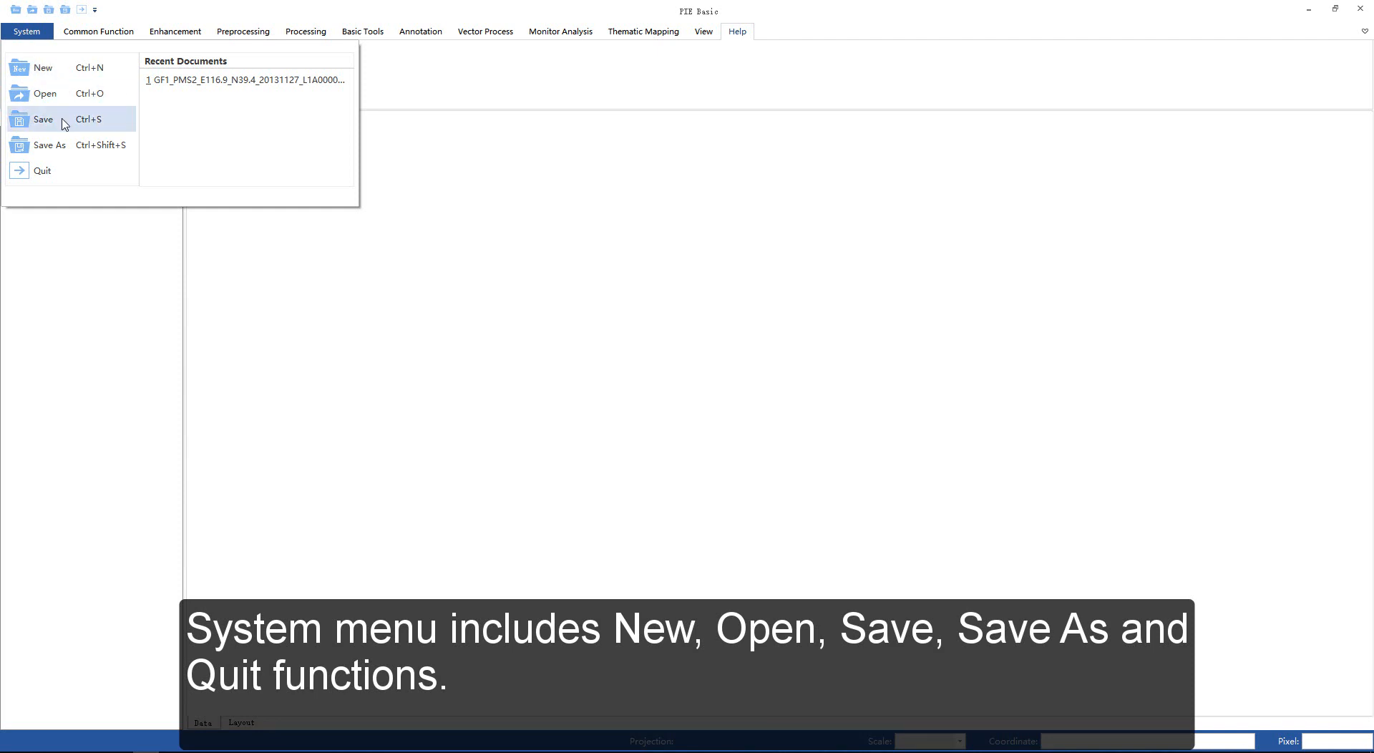
mouse_move(42, 170)
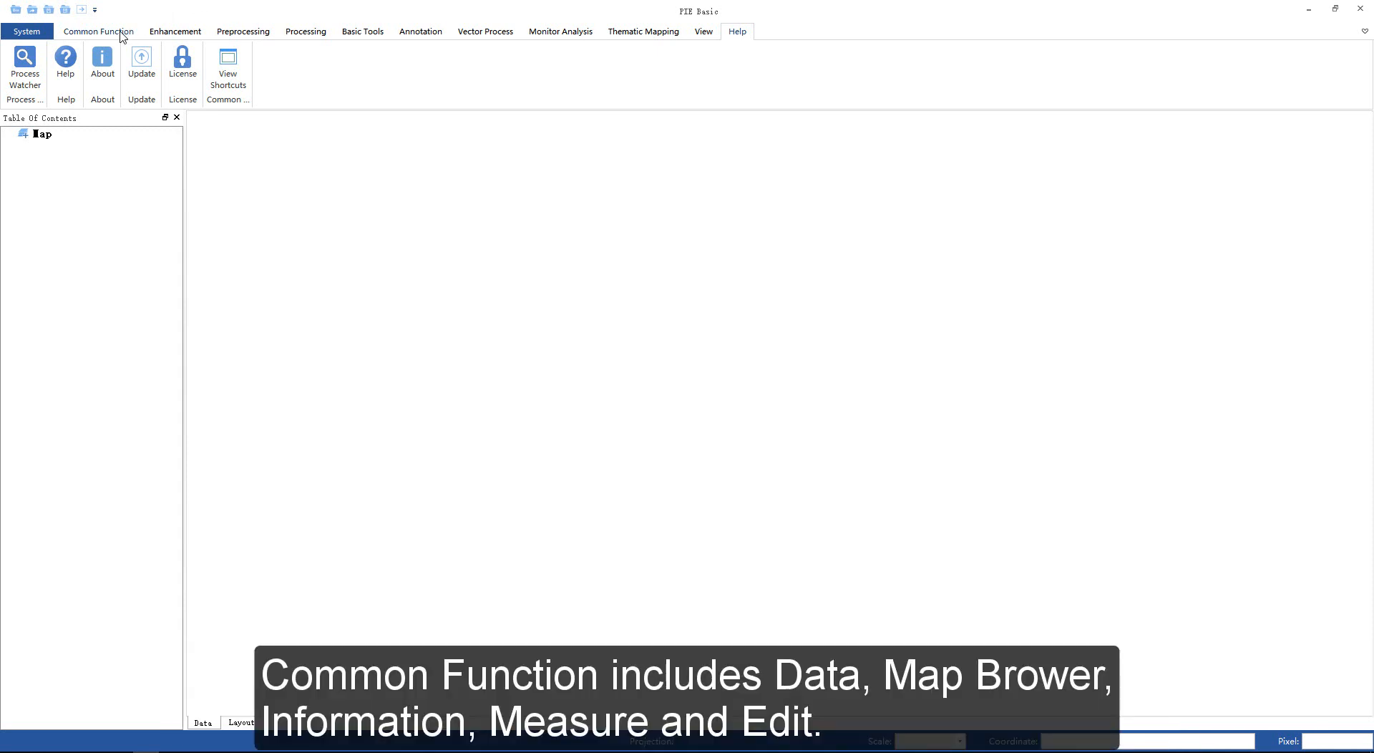
- Show the Common Function tab with its data, map browse, measure and edit tools
click(98, 31)
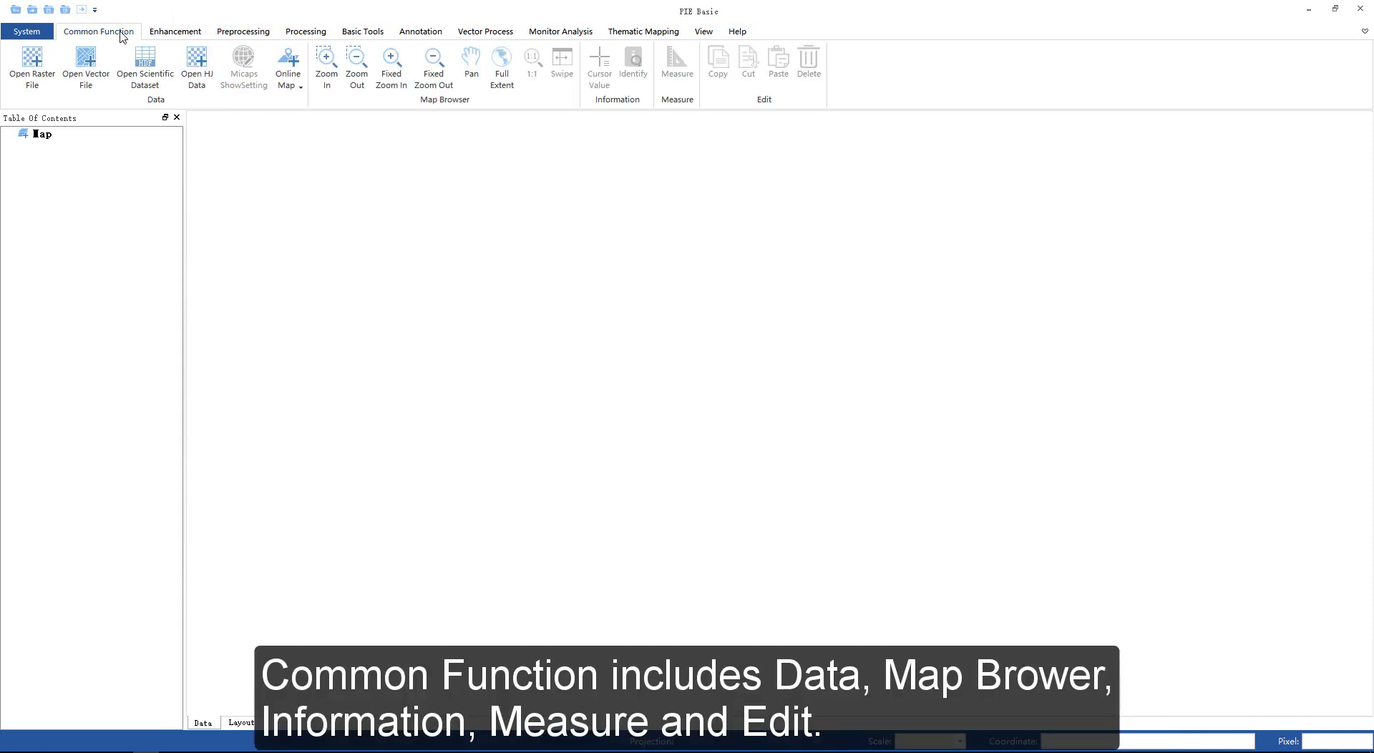
mouse_move(442, 111)
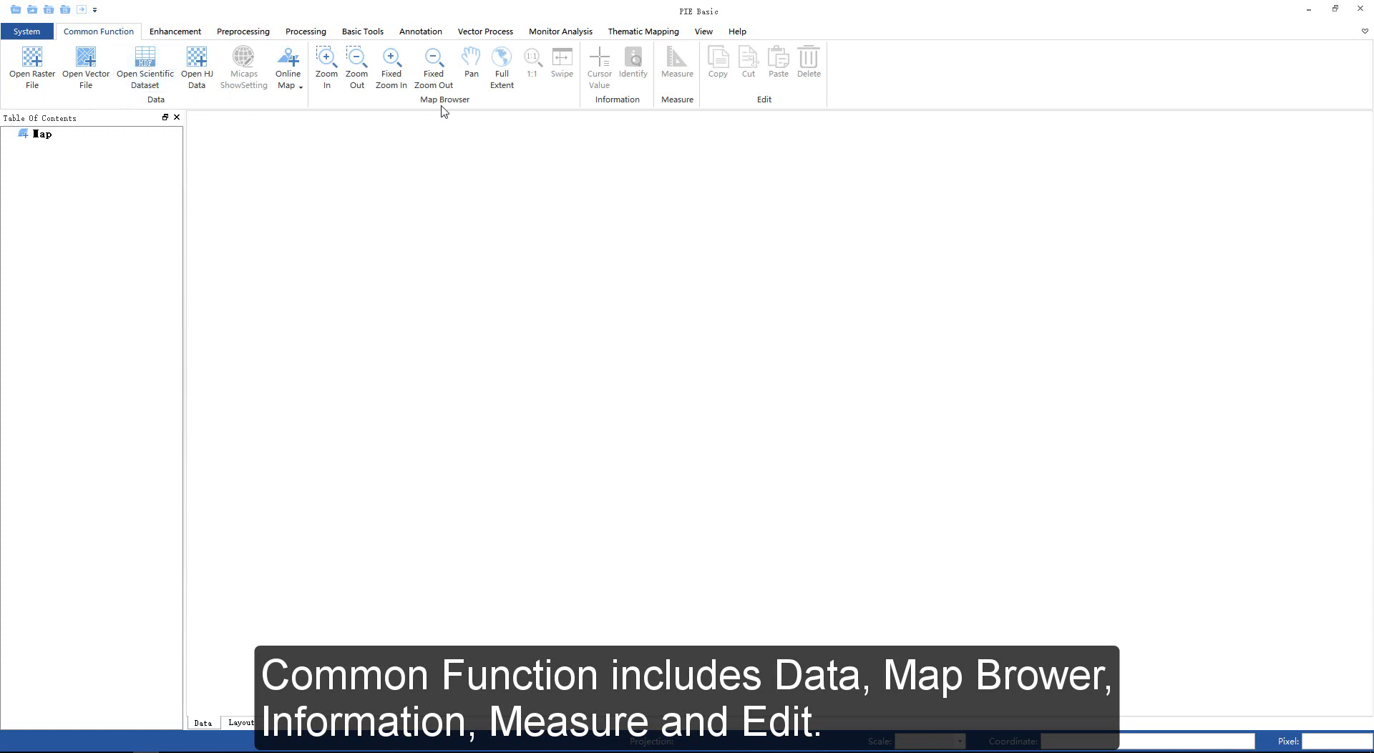
mouse_move(601, 108)
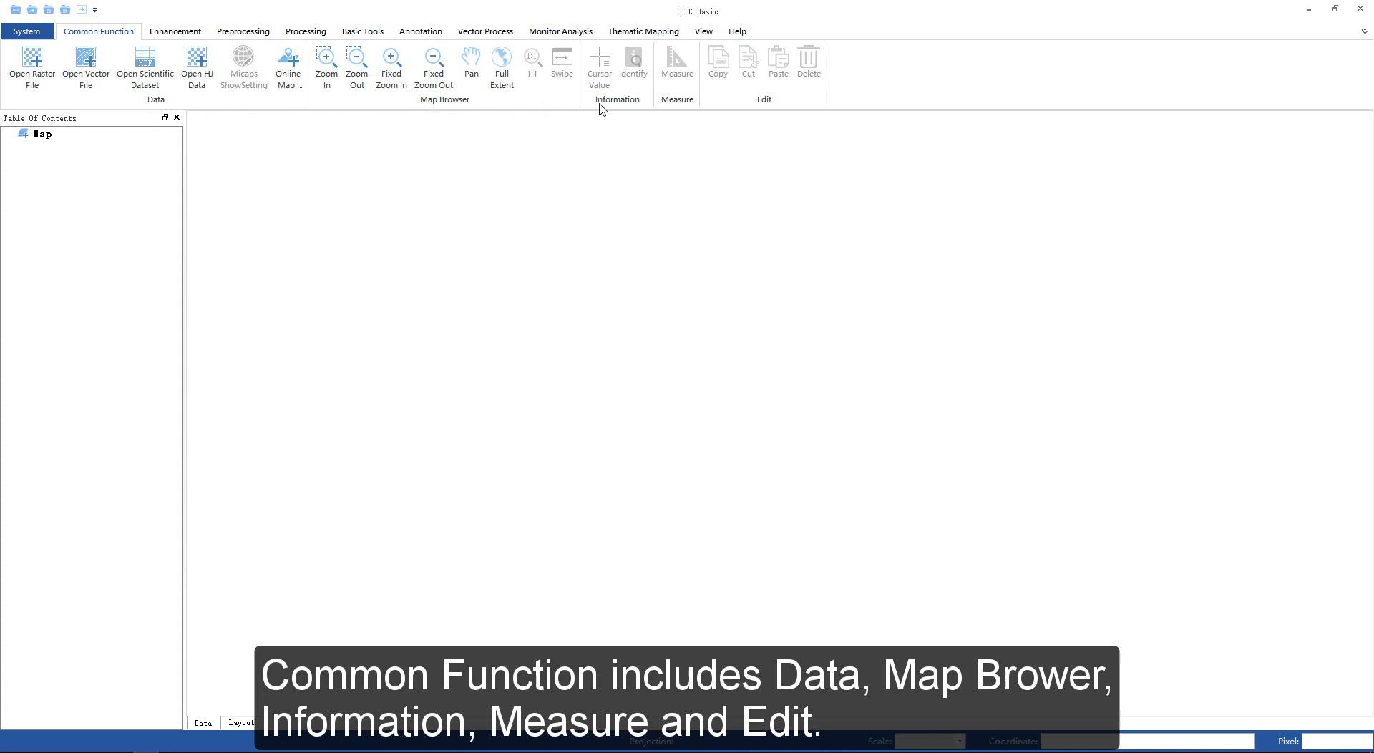
mouse_move(692, 112)
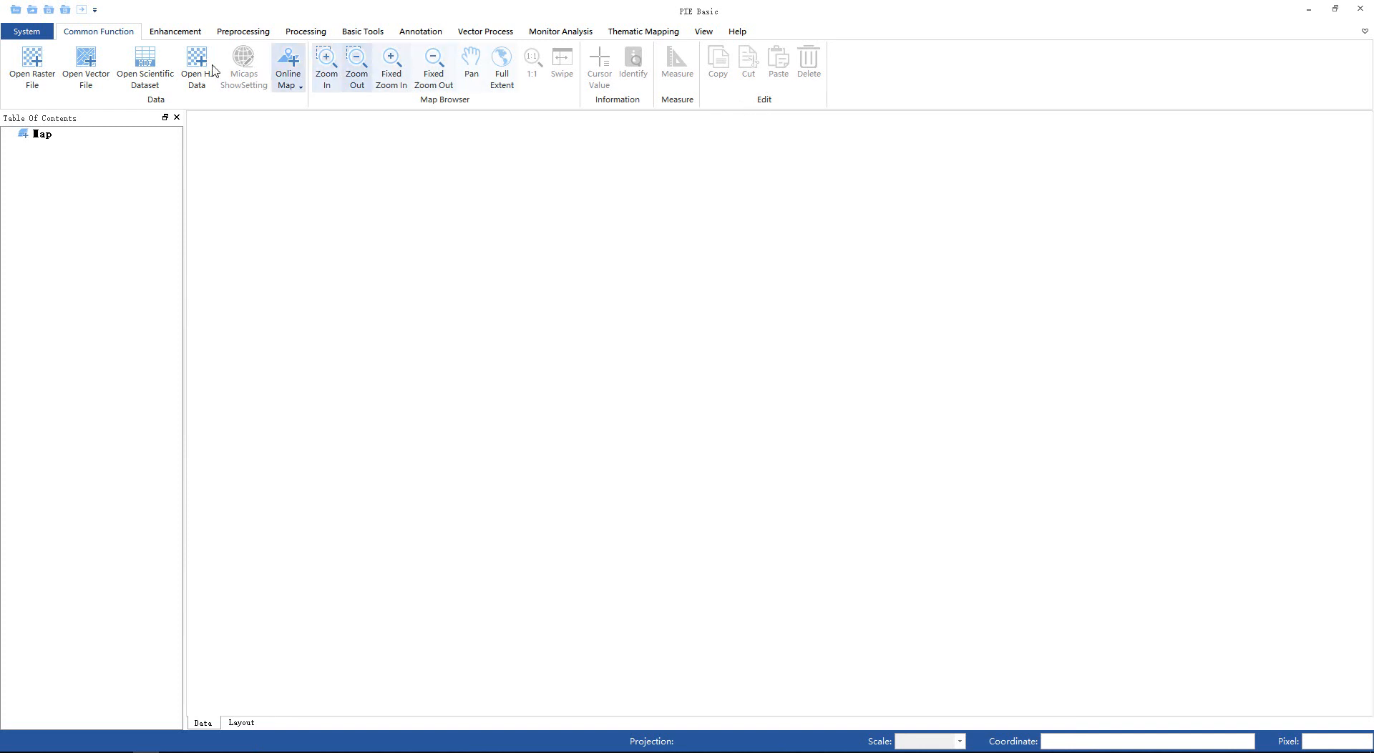
- Show the Enhancement tab with brightness, contrast, transparency and stretch tools
click(174, 31)
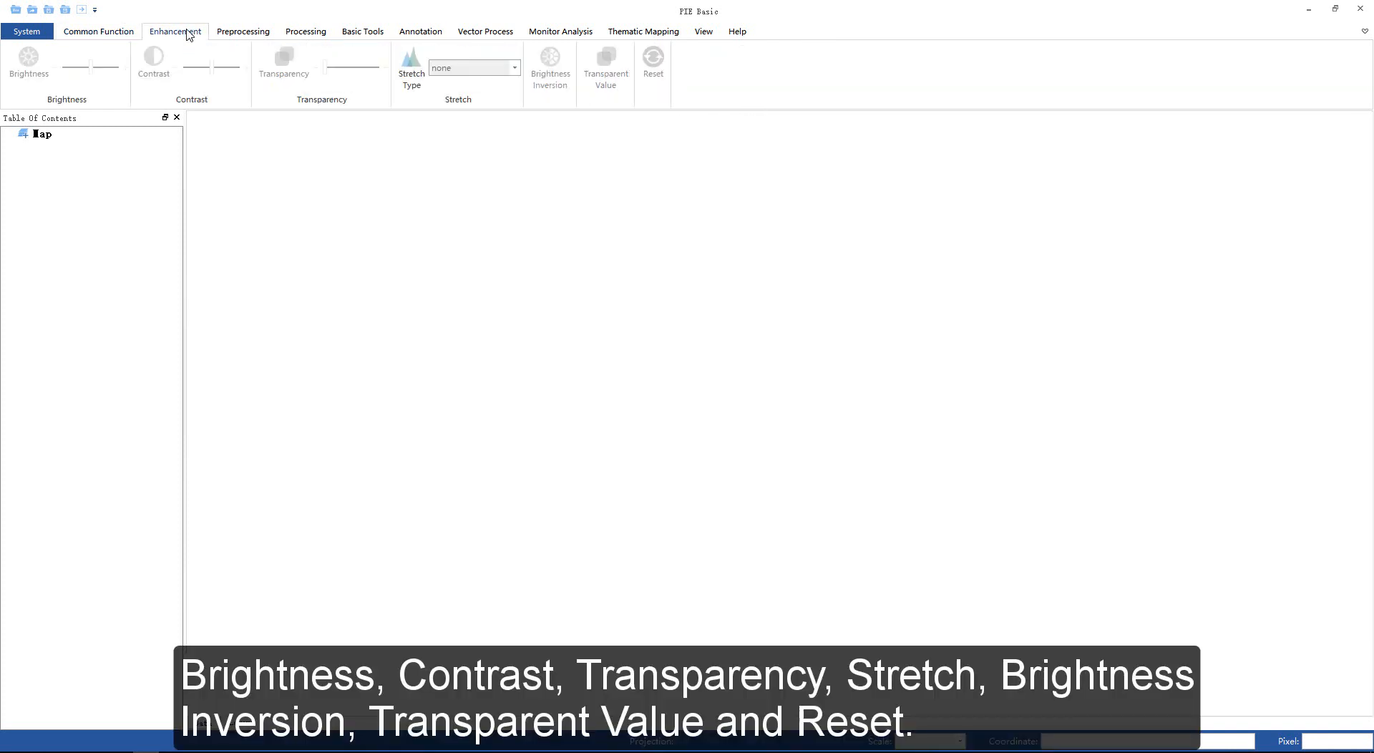
mouse_move(77, 111)
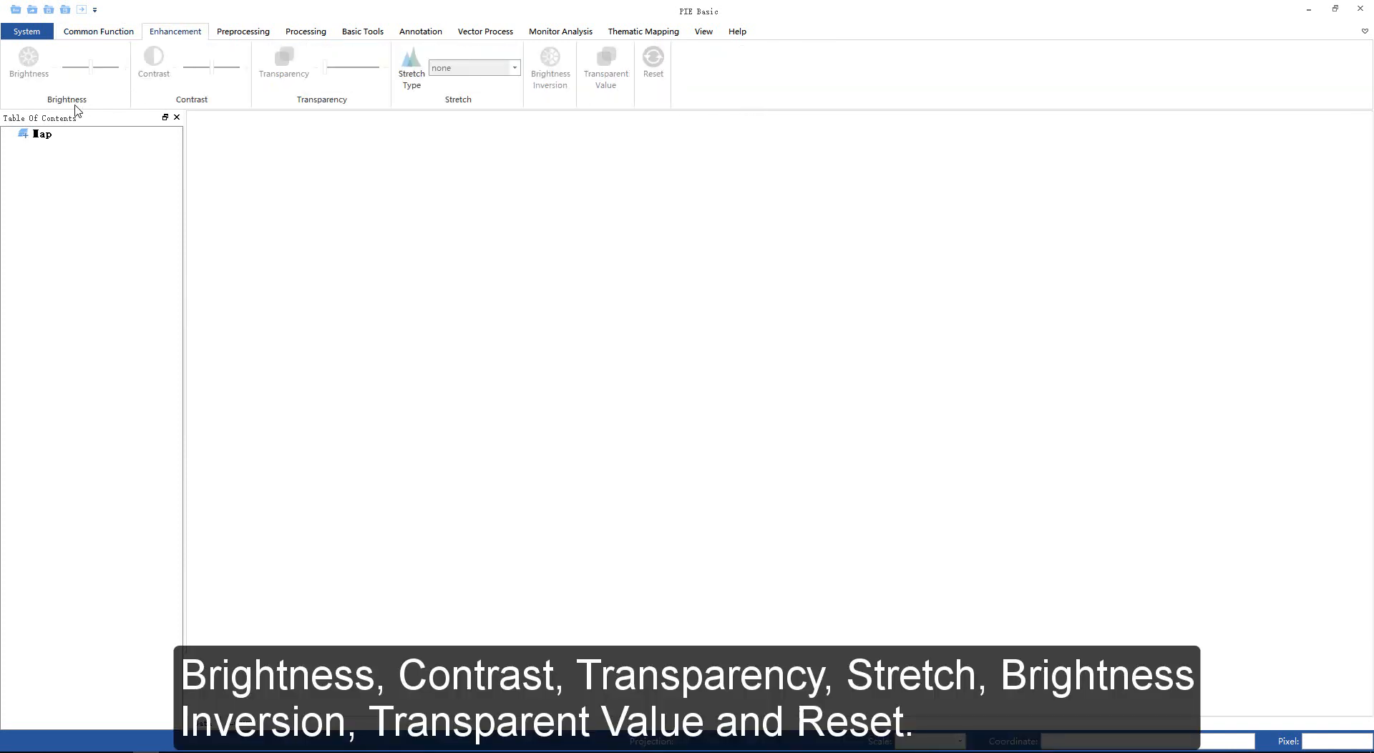
mouse_move(208, 109)
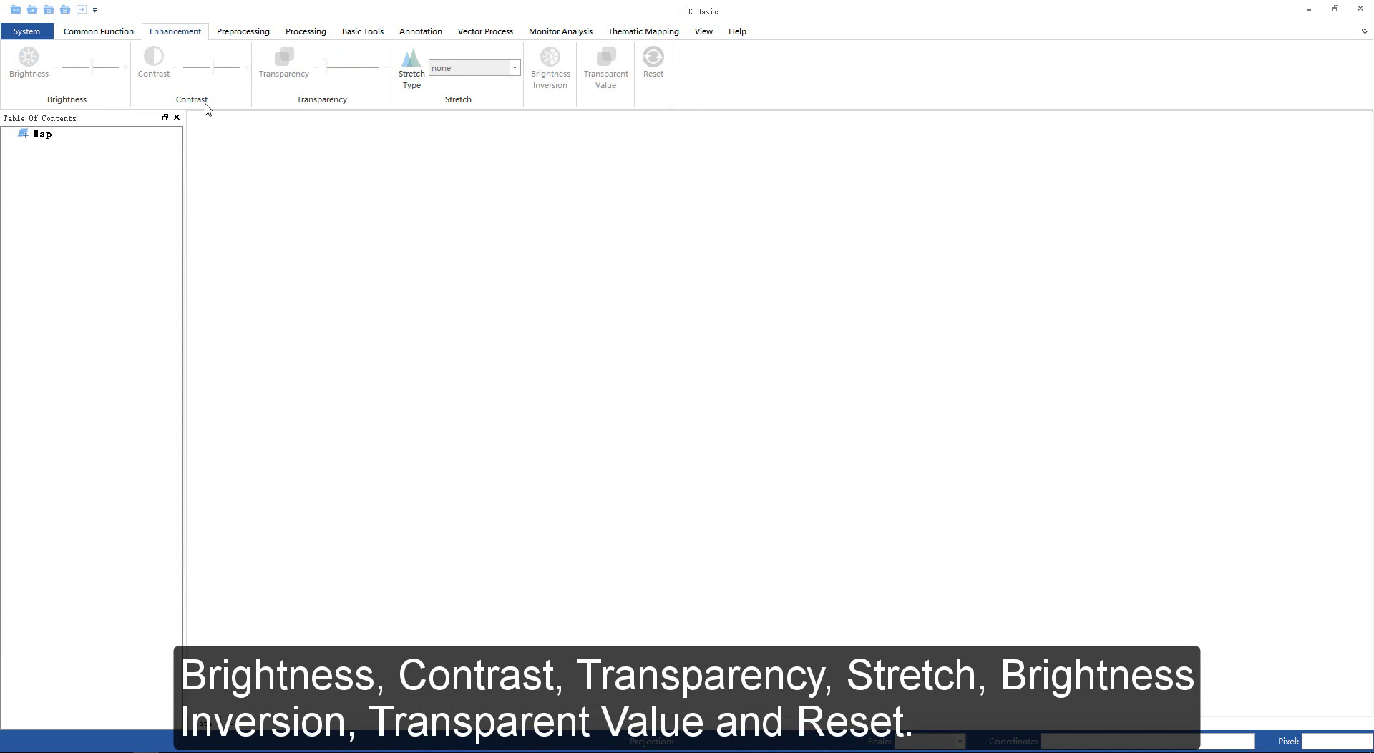
mouse_move(327, 118)
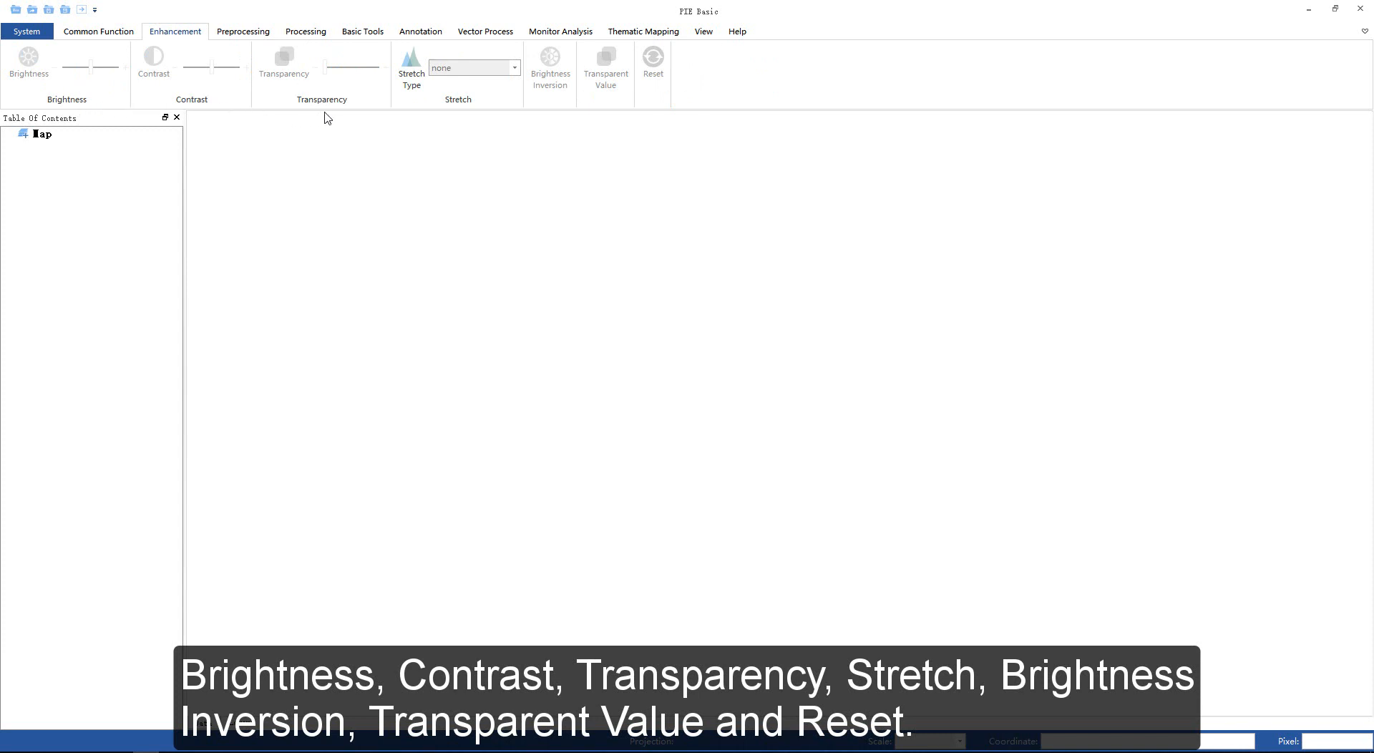
mouse_move(332, 114)
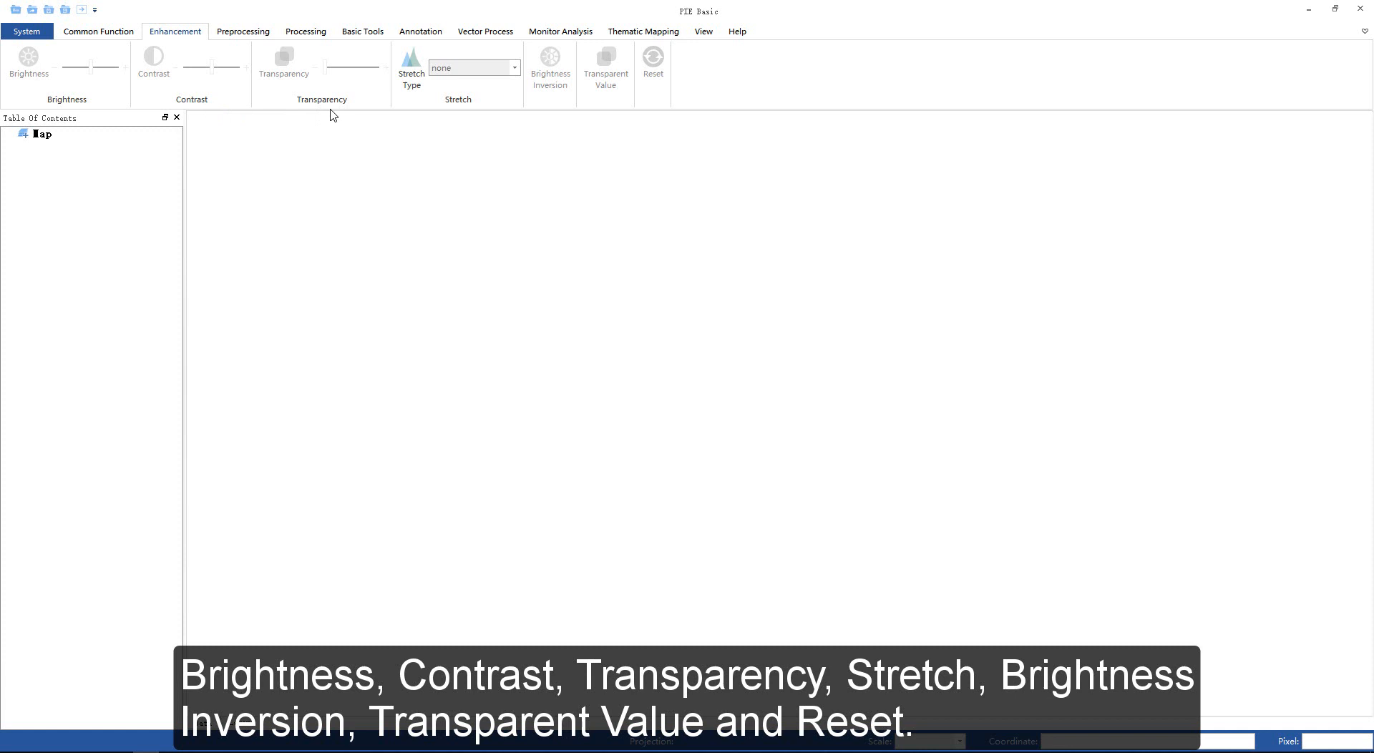
mouse_move(462, 112)
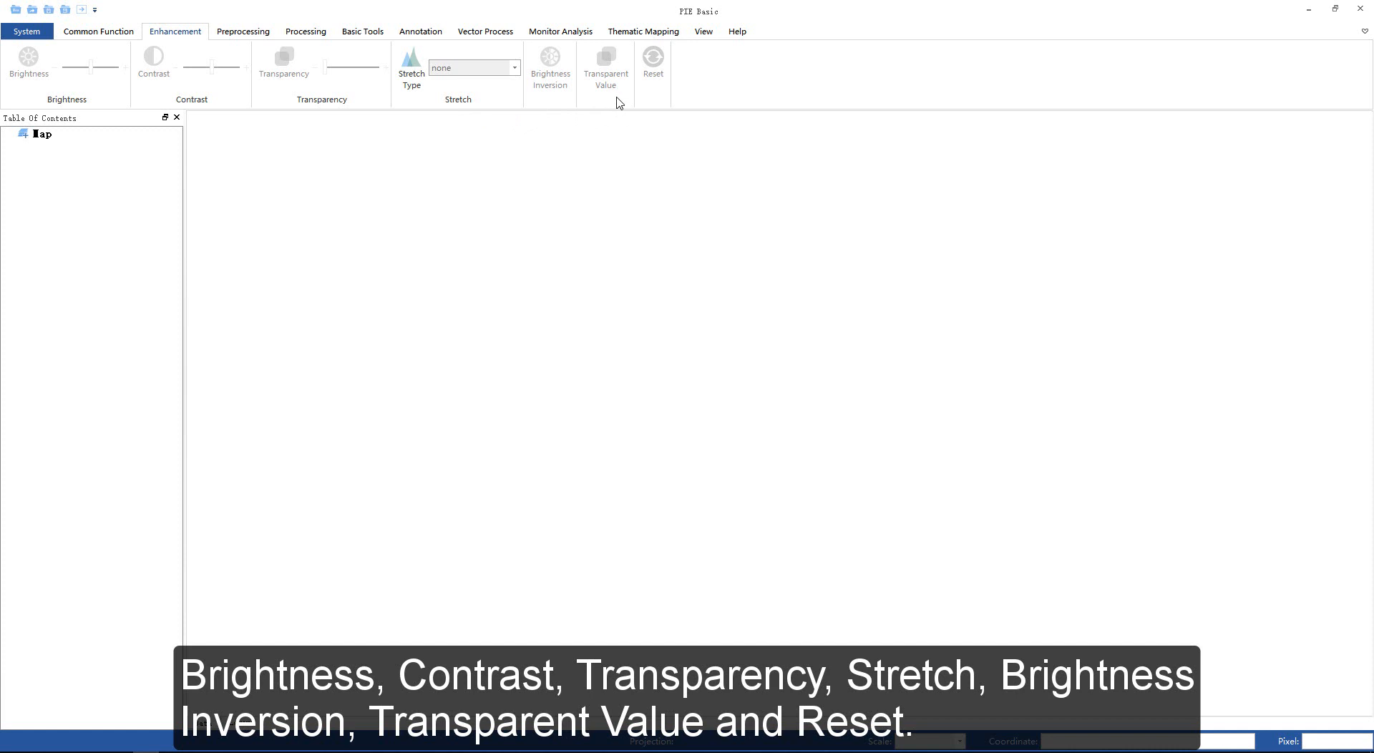
mouse_move(653, 62)
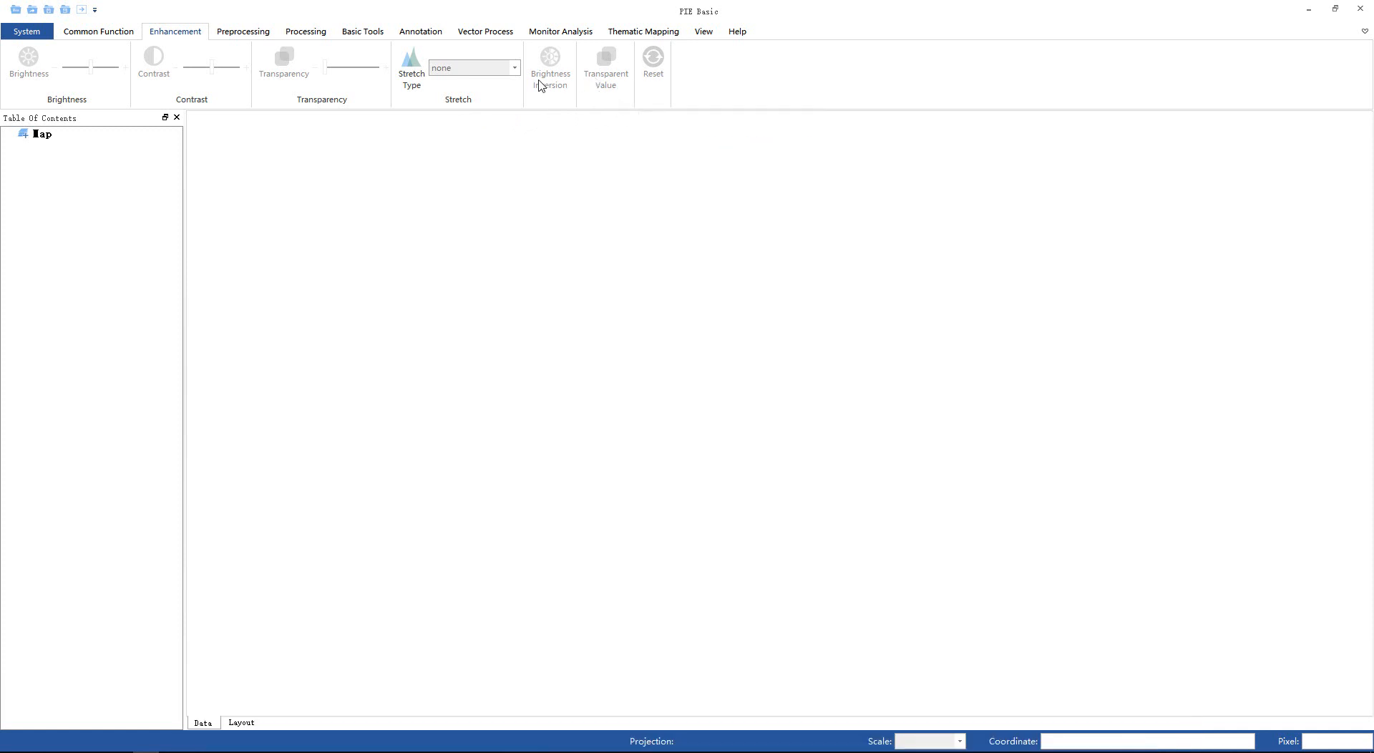
- Show the Preprocessing tab's correction tools, then the Processing tab's classification and filter tools
click(243, 31)
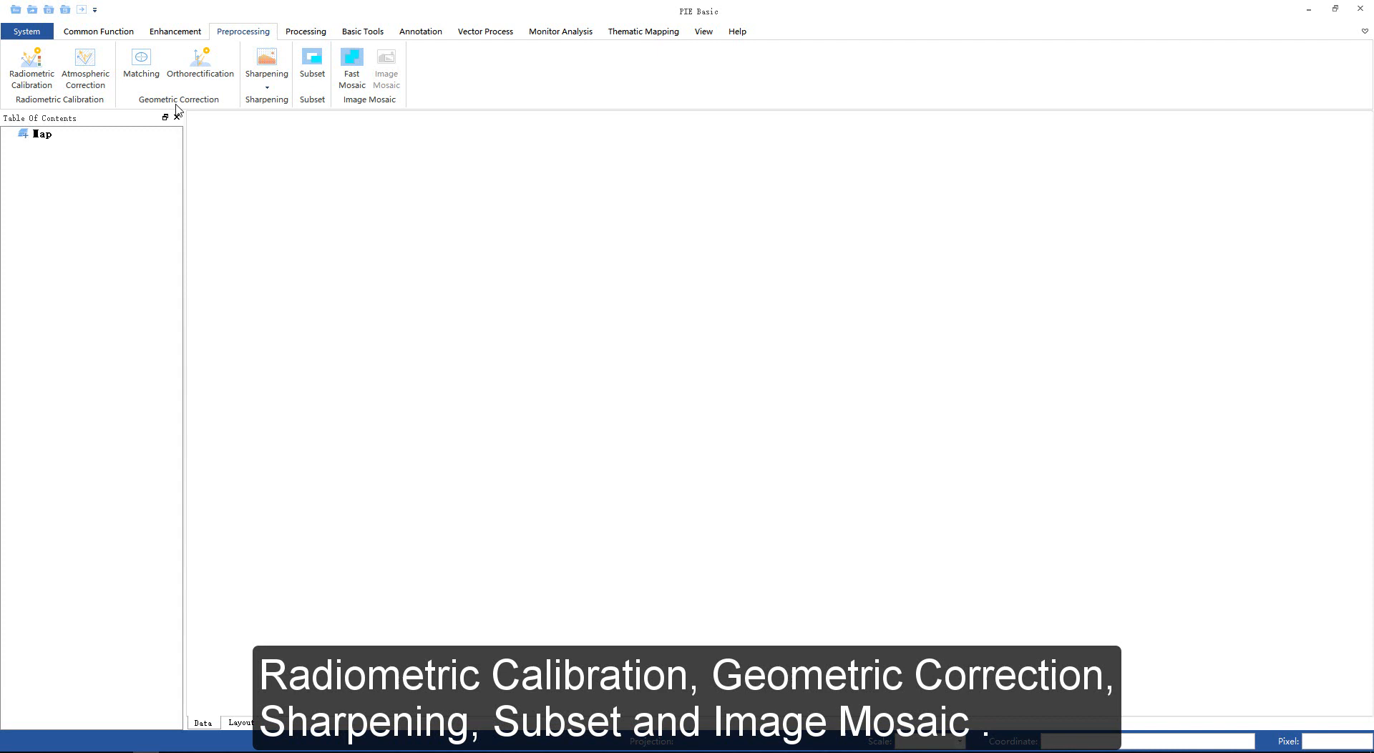
mouse_move(276, 109)
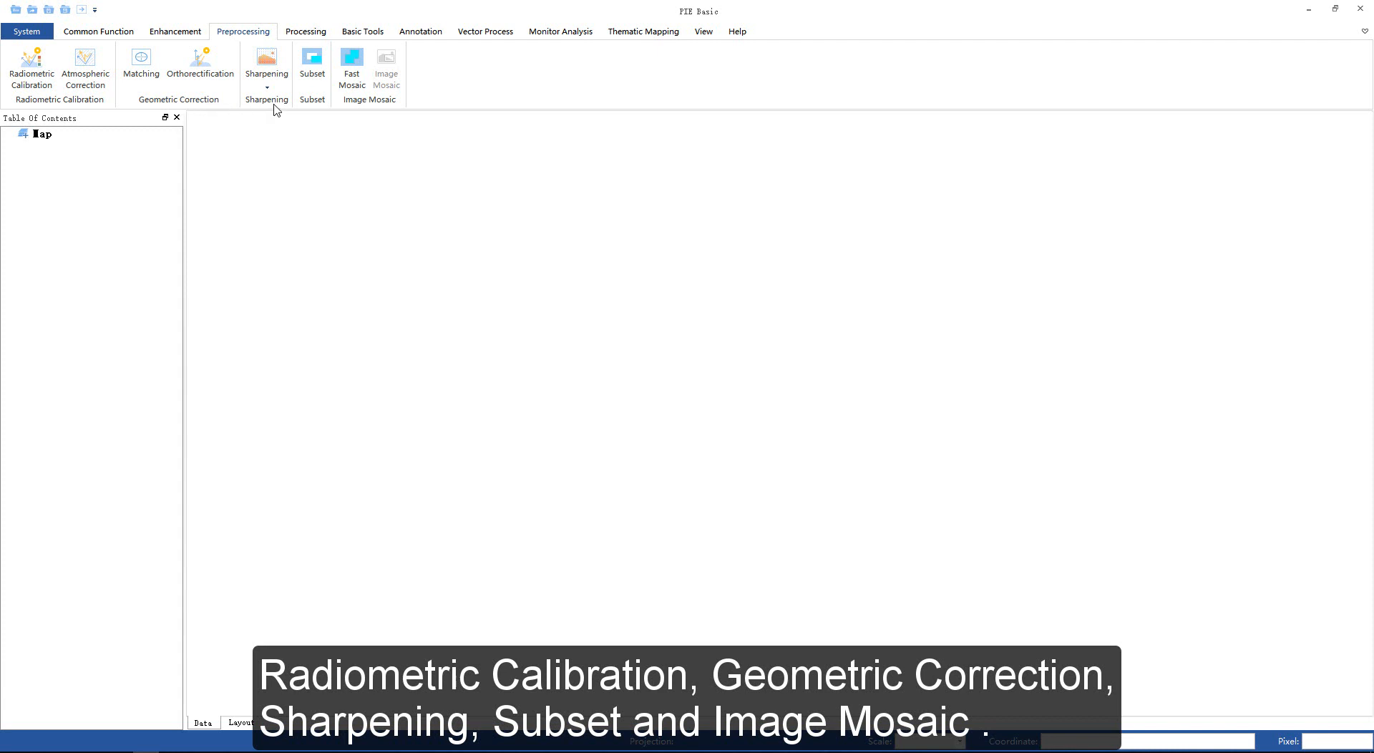
mouse_move(315, 106)
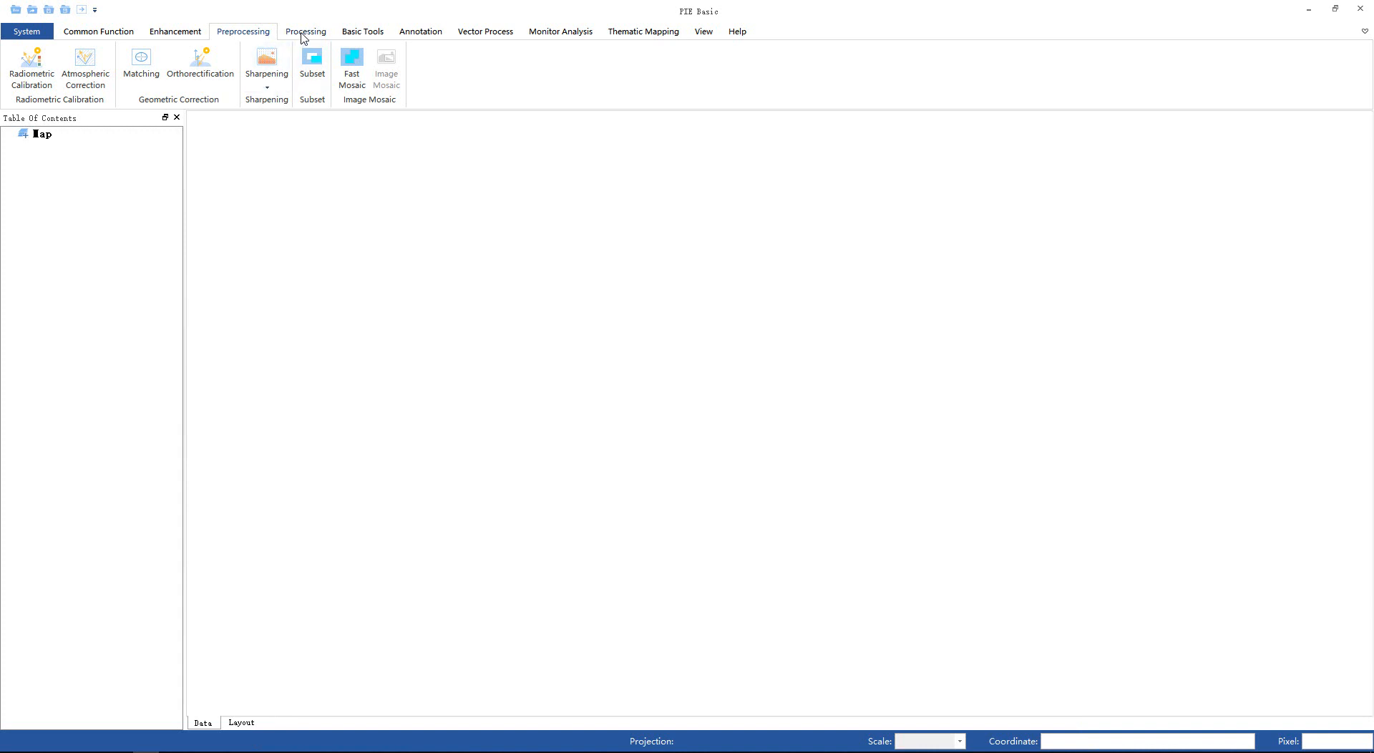
click(305, 30)
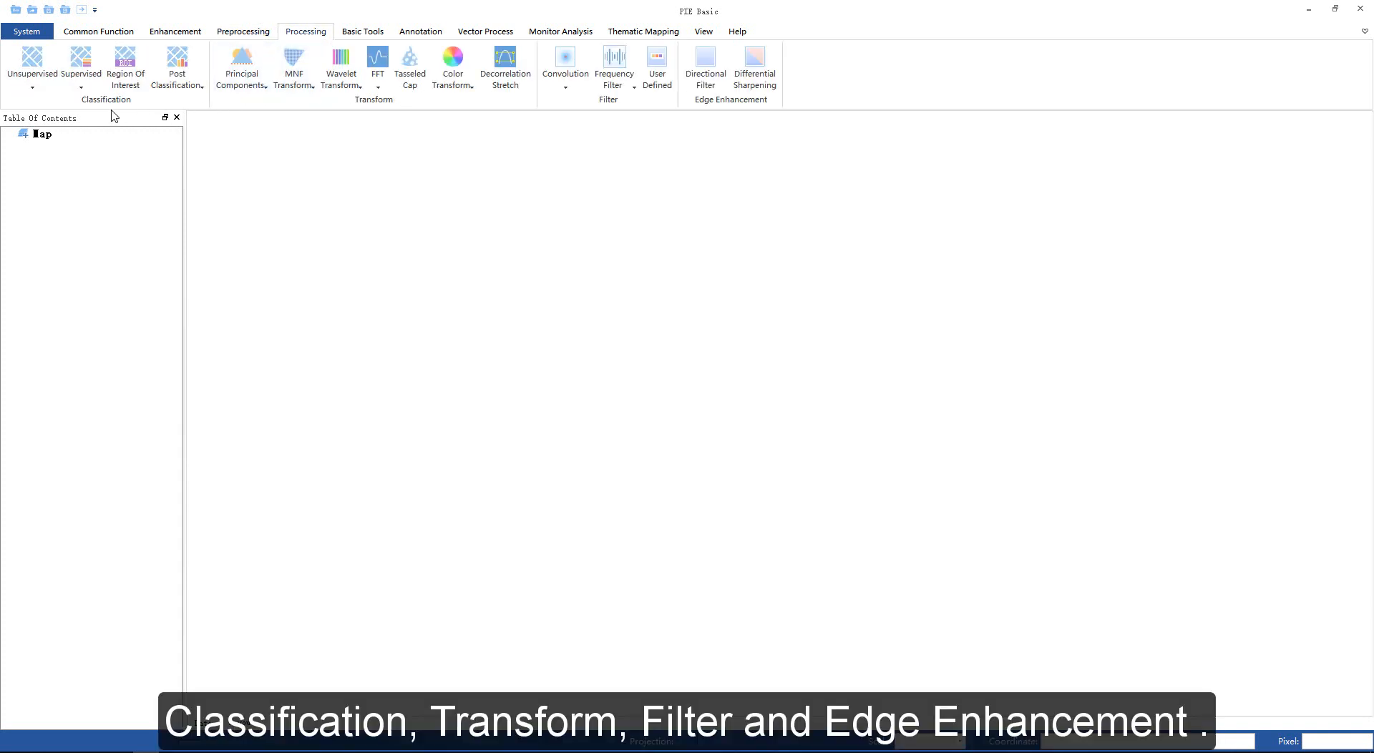
mouse_move(298, 118)
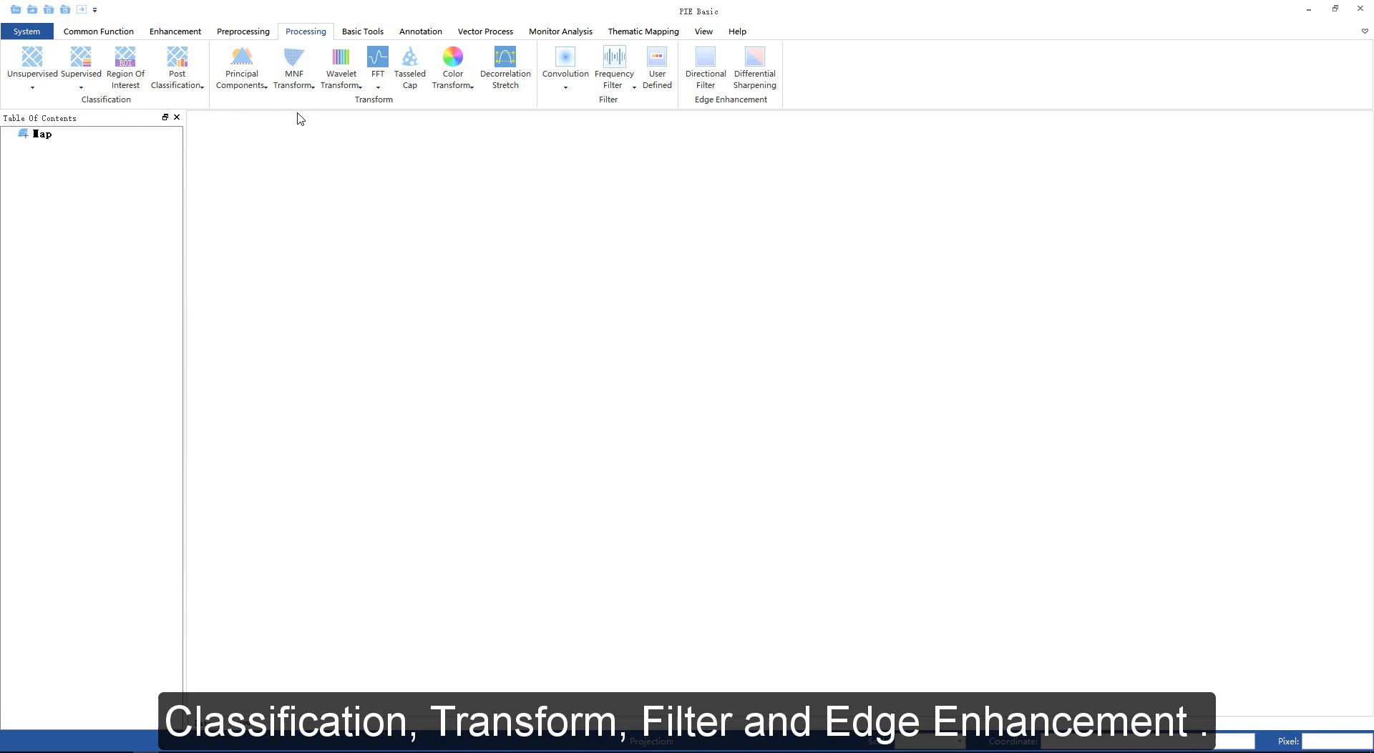
mouse_move(607, 119)
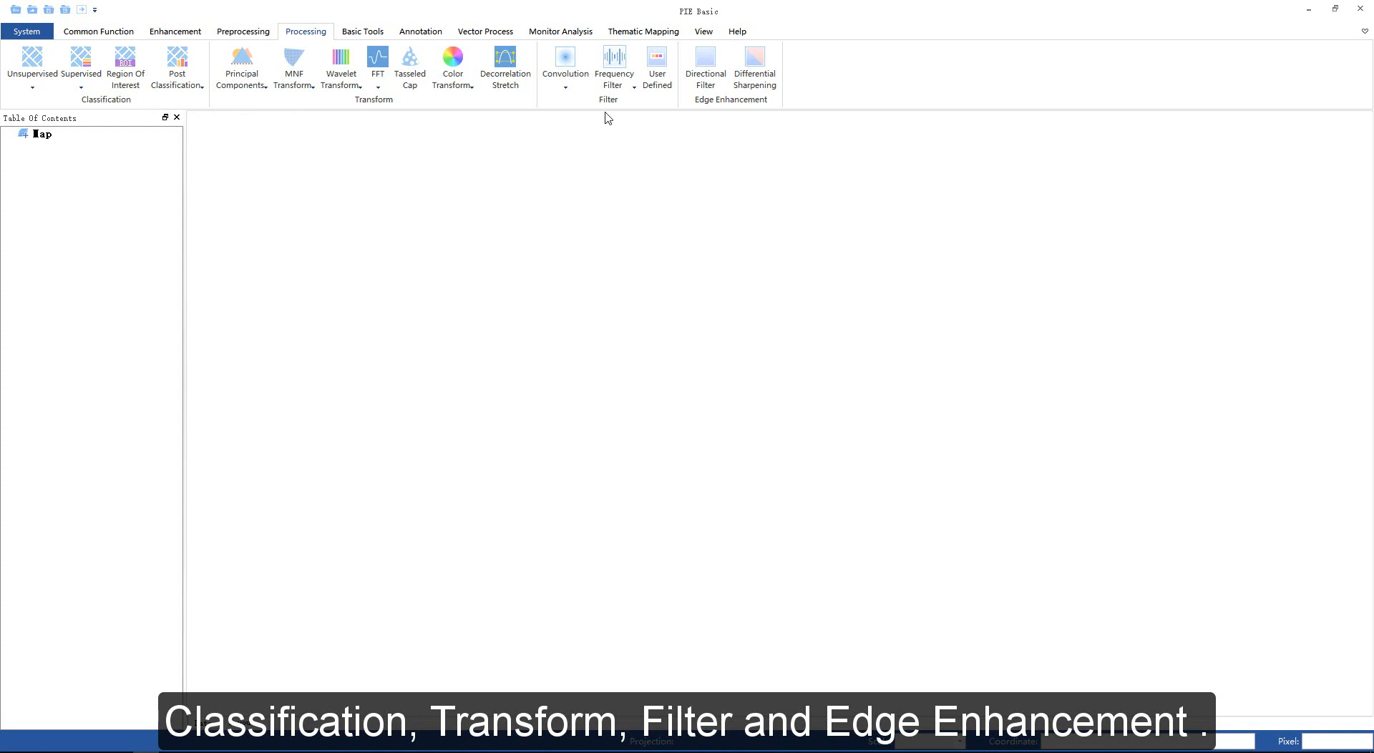
mouse_move(604, 116)
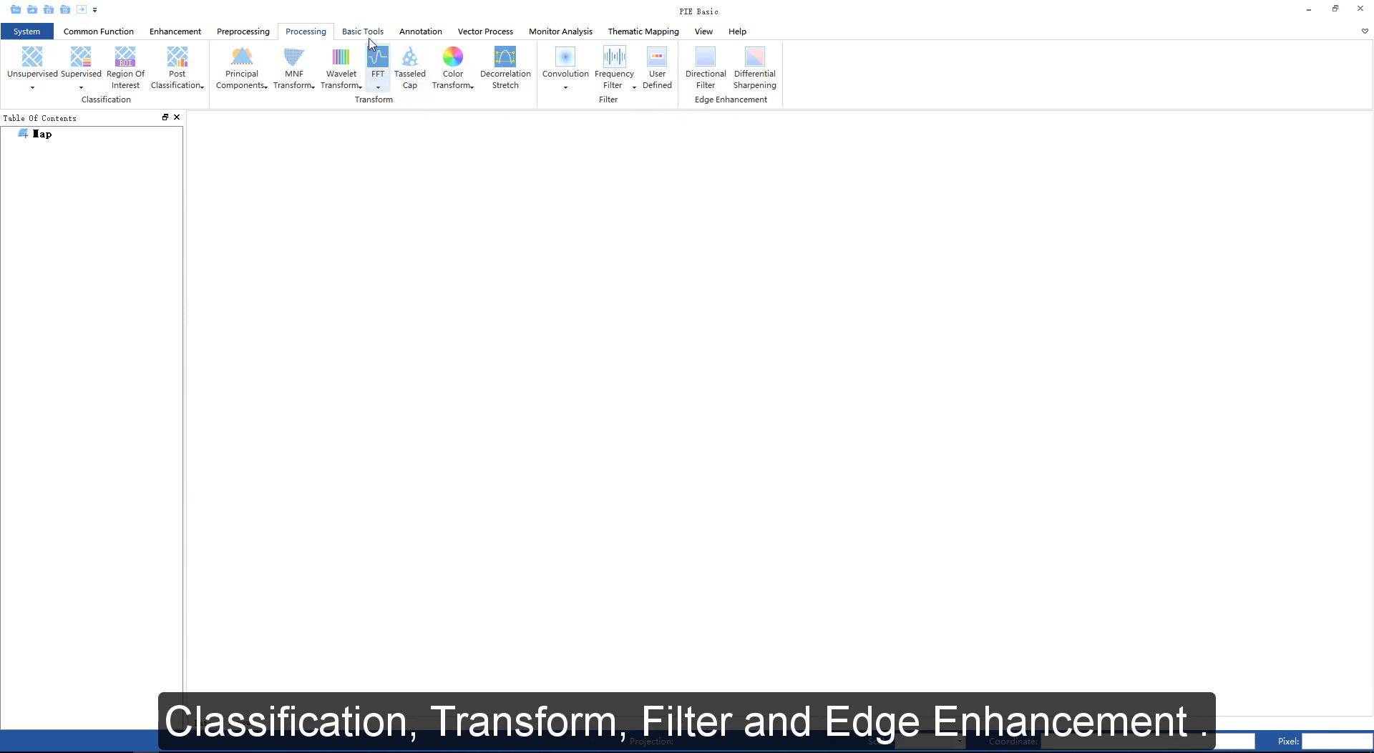
- Show the Basic Tools tab with format conversion, projection, statistics and mask tools
click(362, 31)
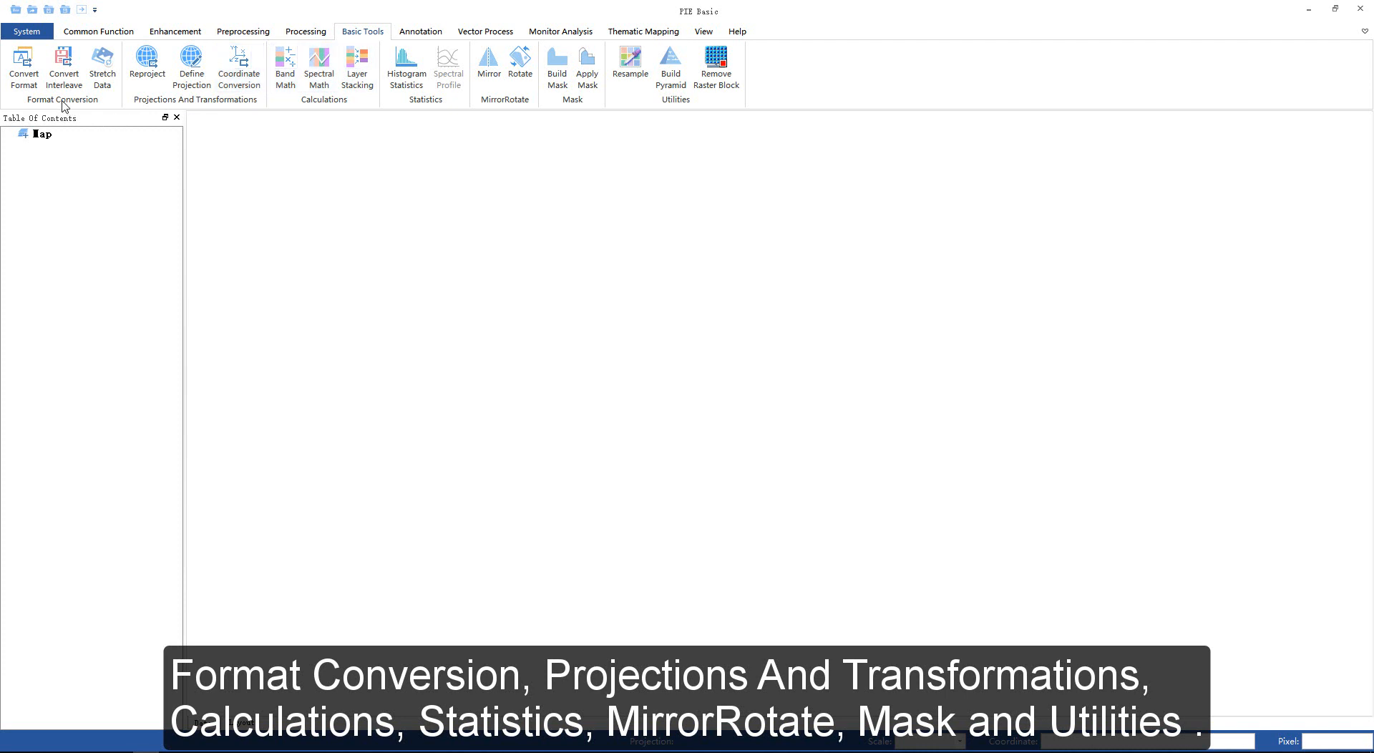
mouse_move(184, 113)
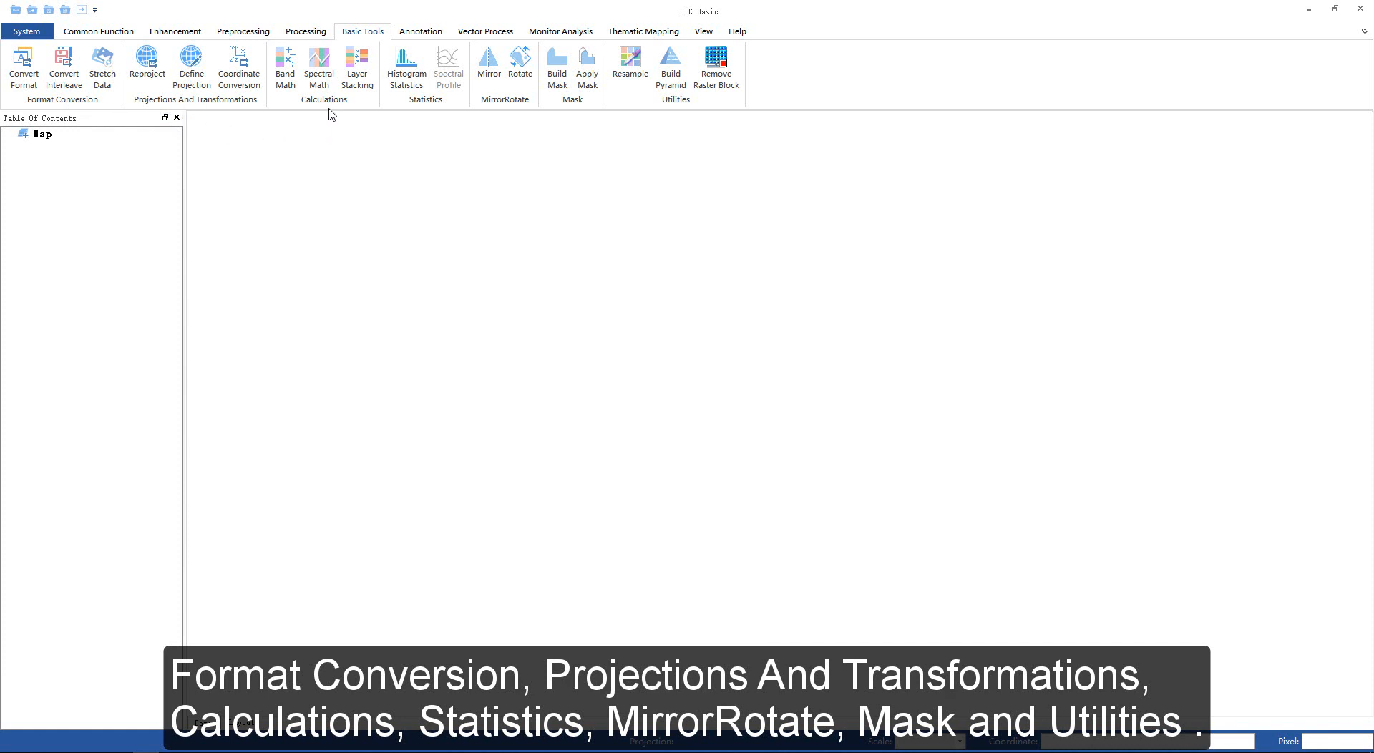
mouse_move(429, 113)
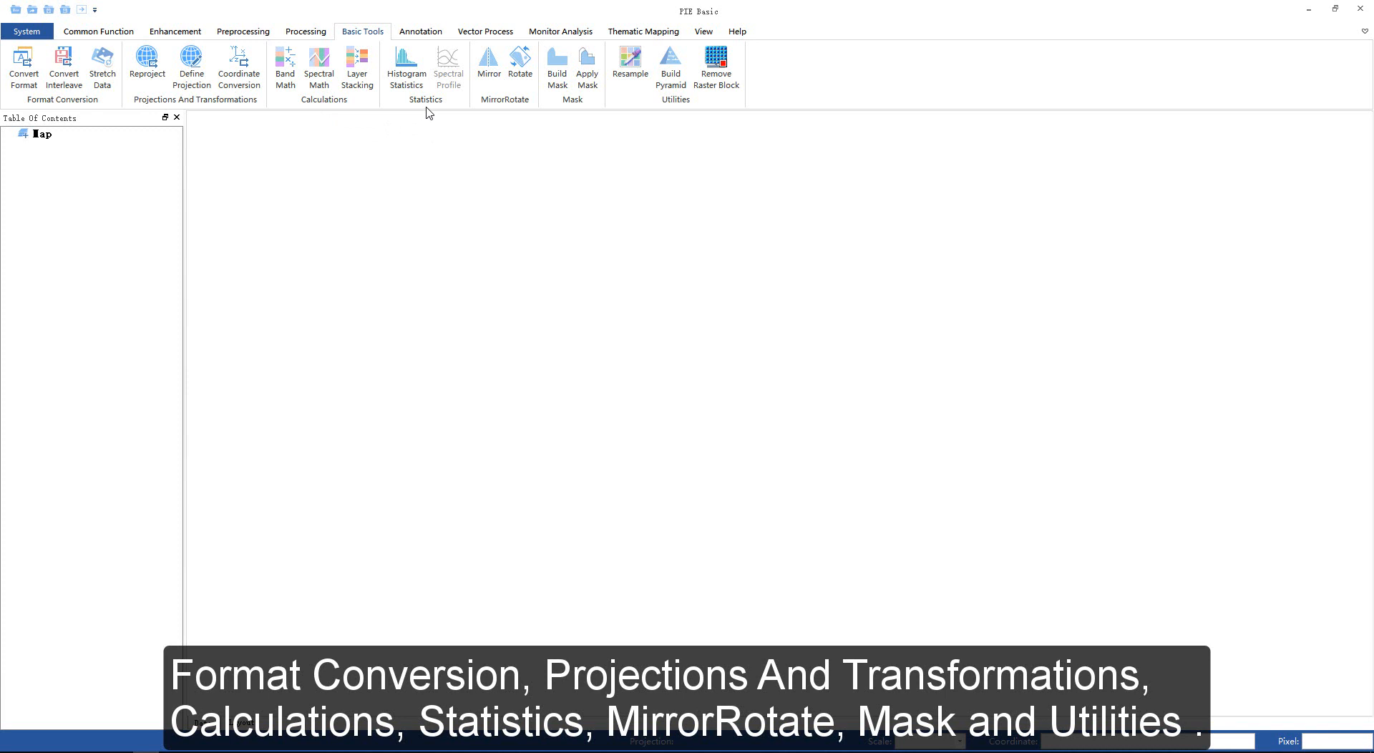
mouse_move(511, 114)
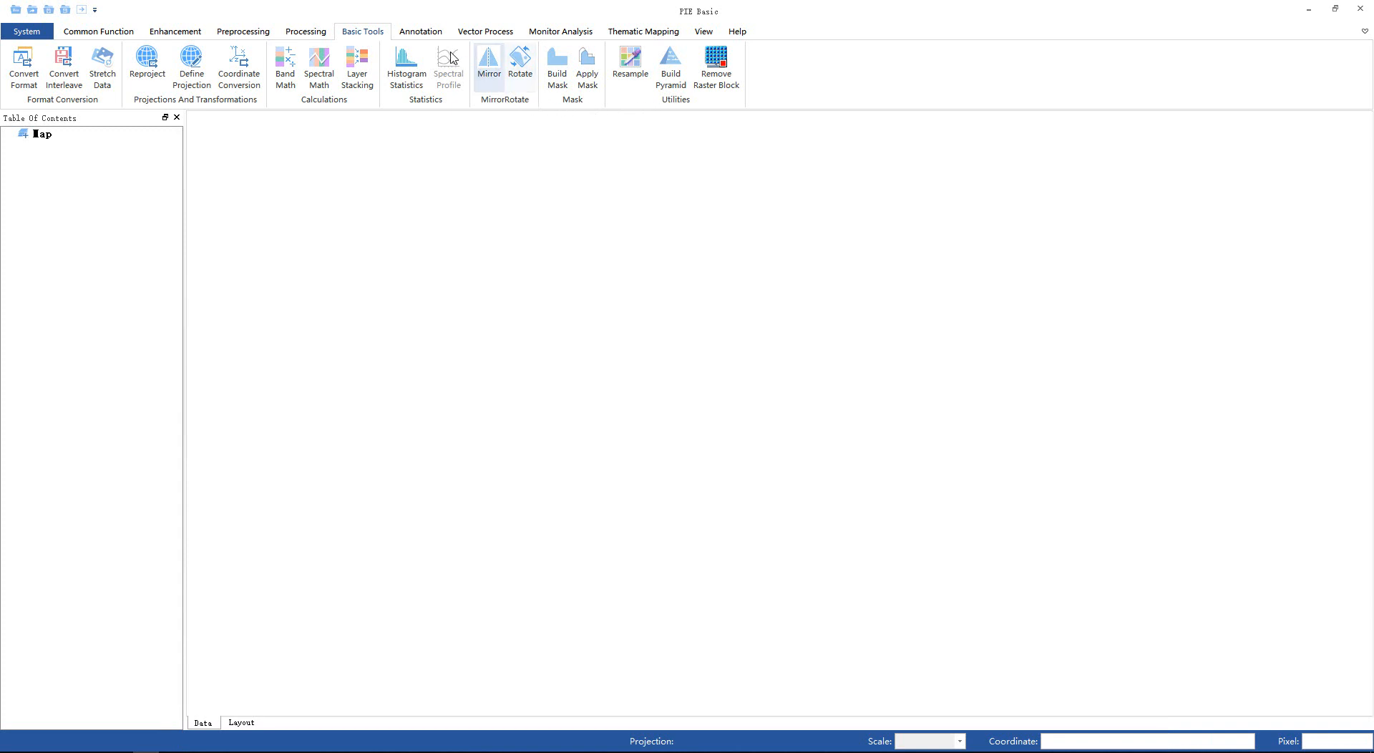
- Show the Annotation tab with its drawing shapes and font tools
click(421, 30)
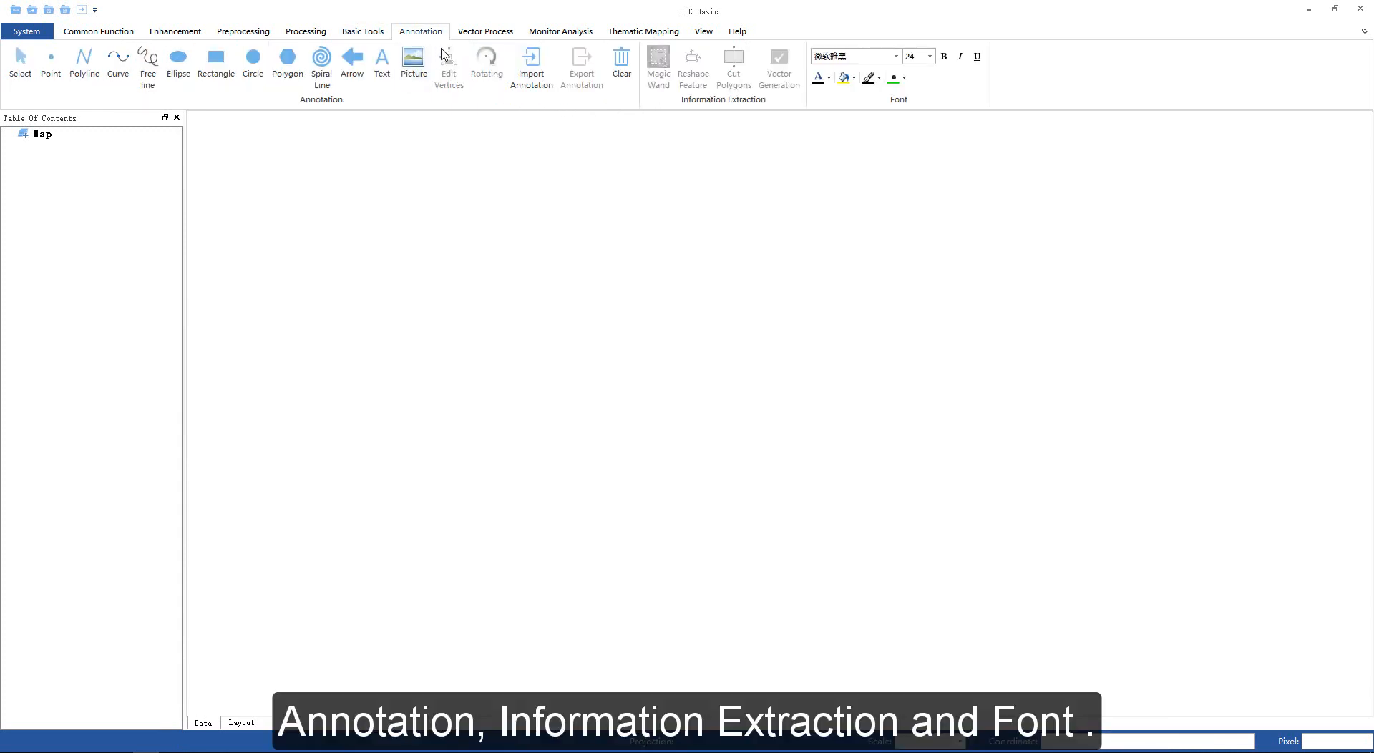
mouse_move(325, 115)
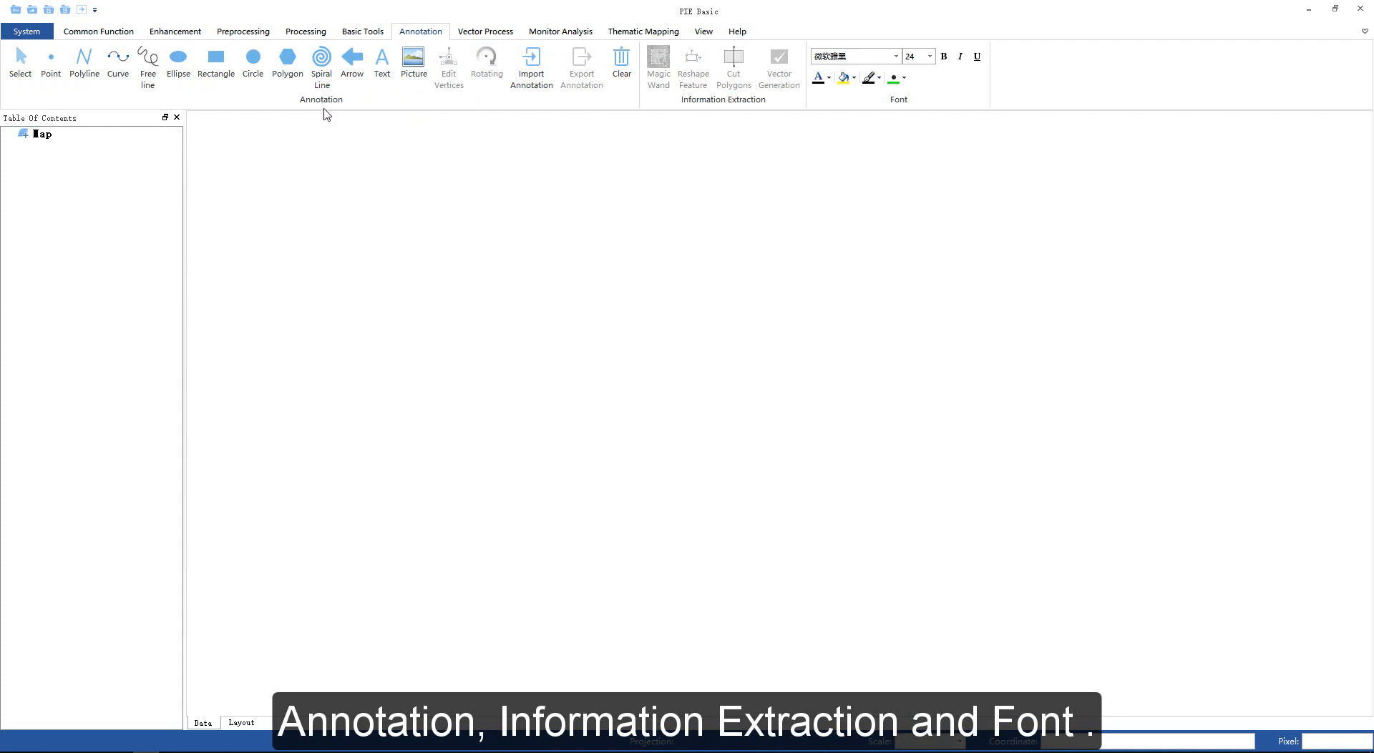
mouse_move(362, 136)
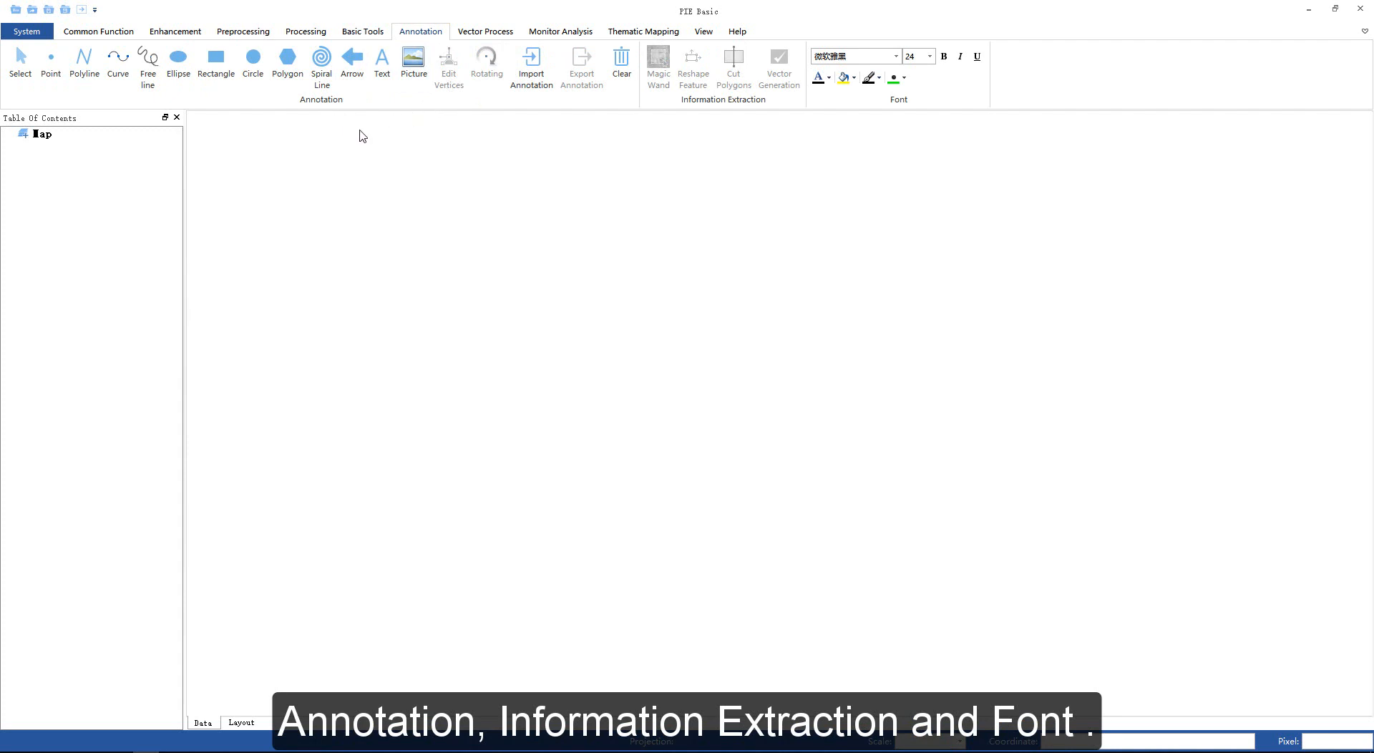
mouse_move(732, 109)
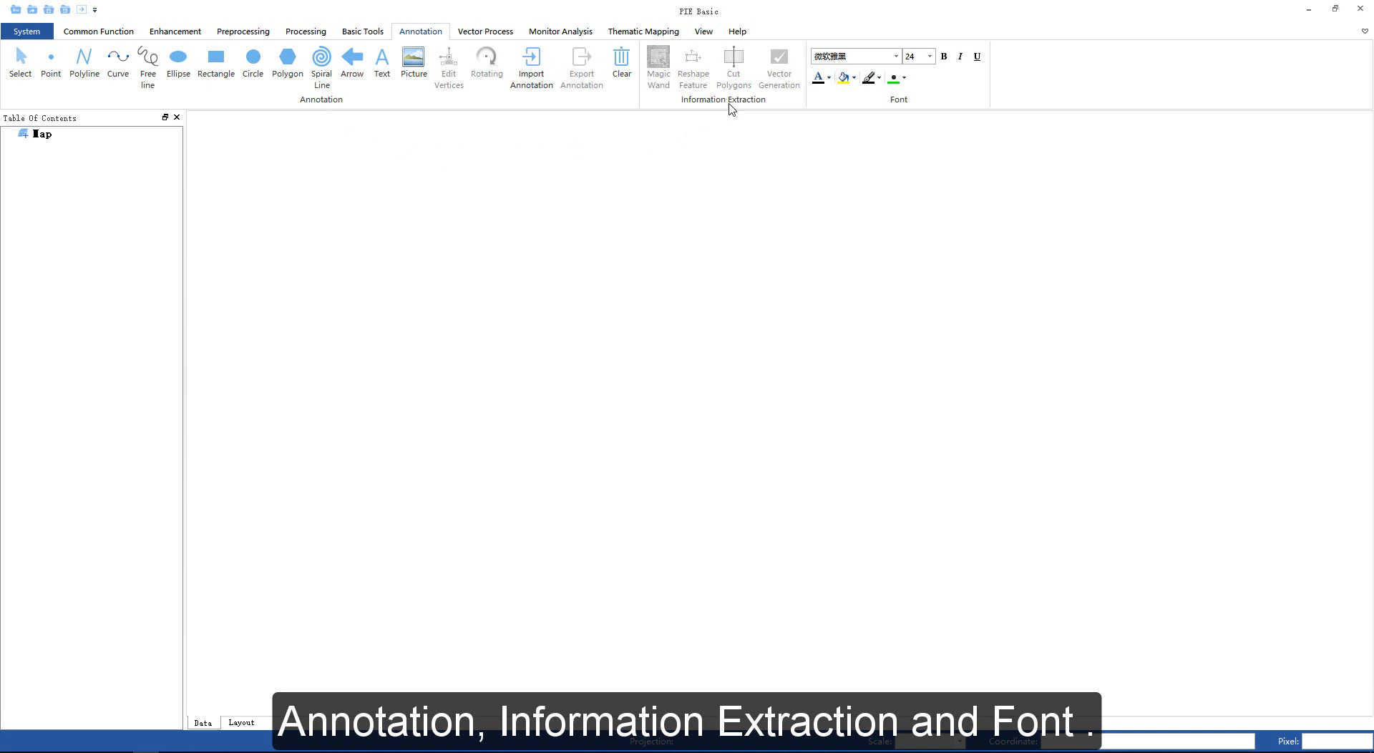
mouse_move(906, 113)
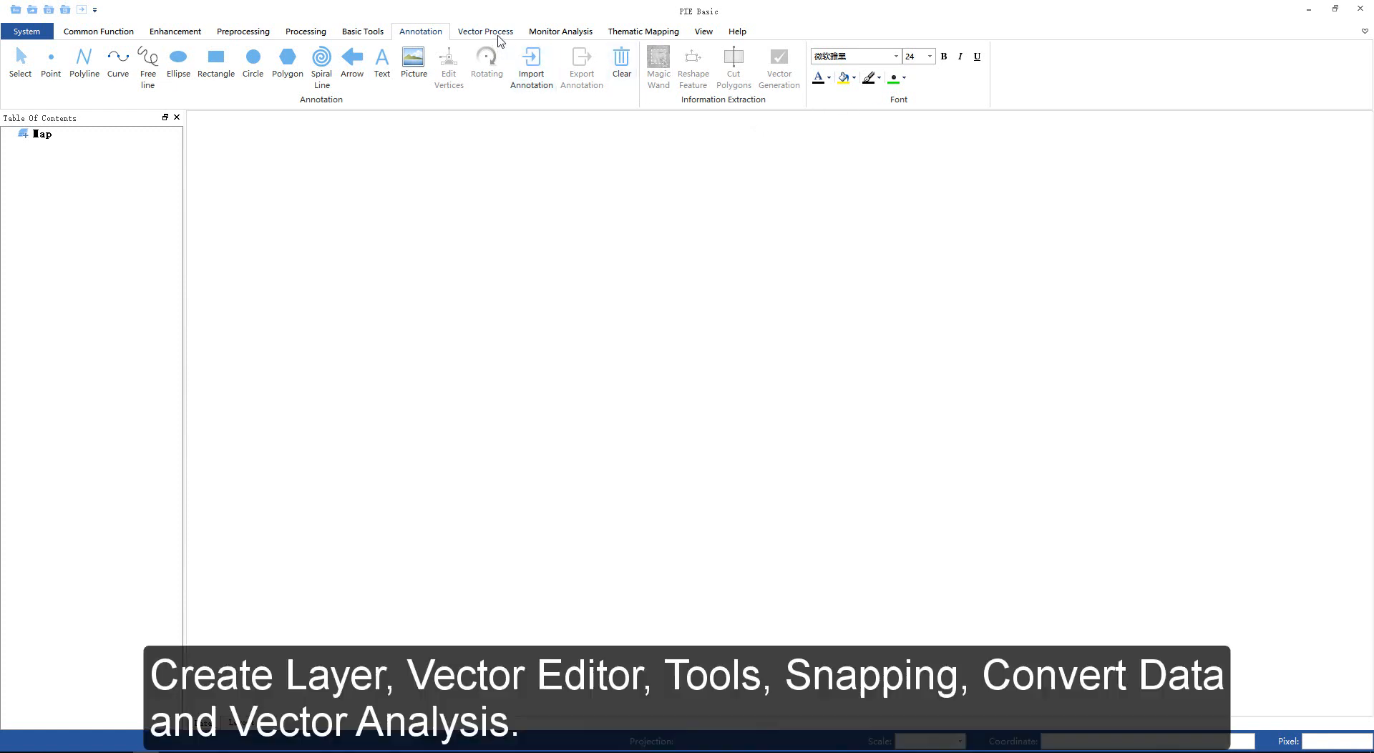
- Show the Vector Process tab with layer creation, editing, snapping and buffer tools
click(485, 31)
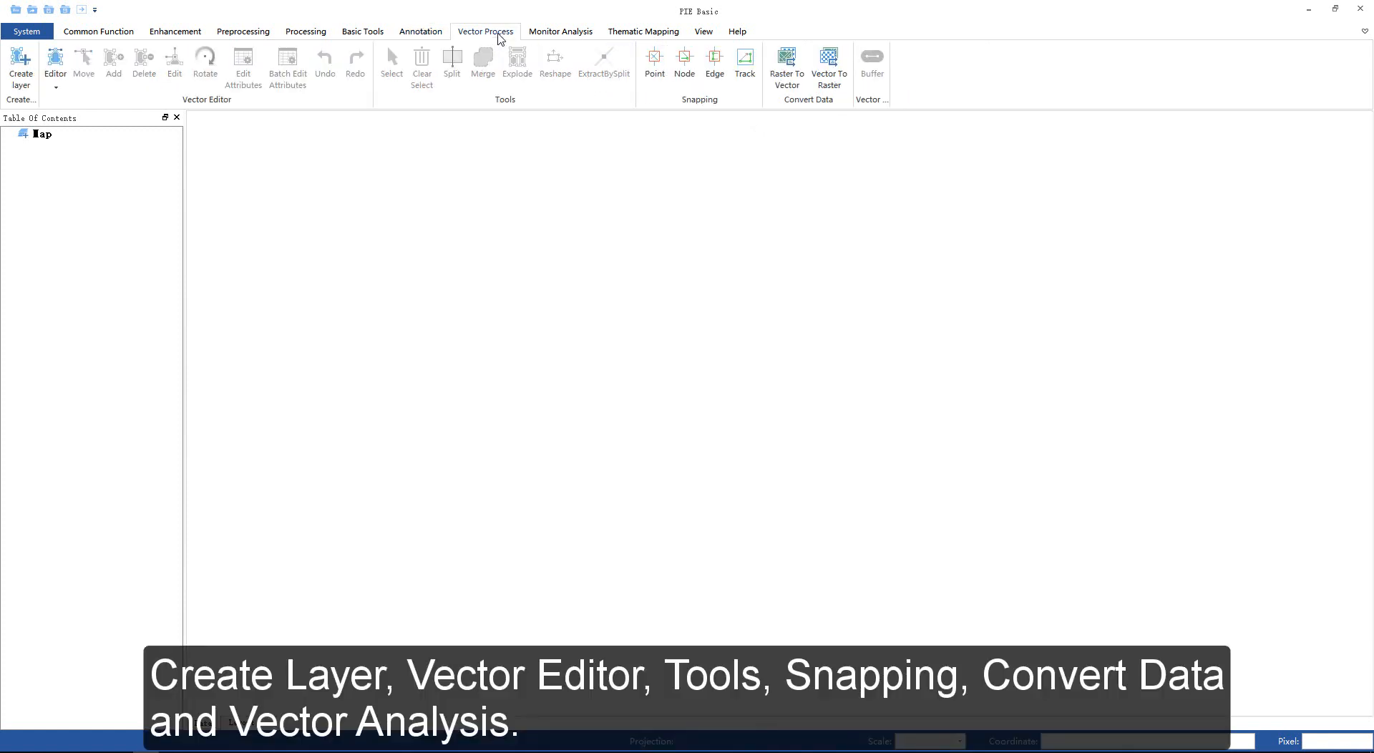
mouse_move(55, 90)
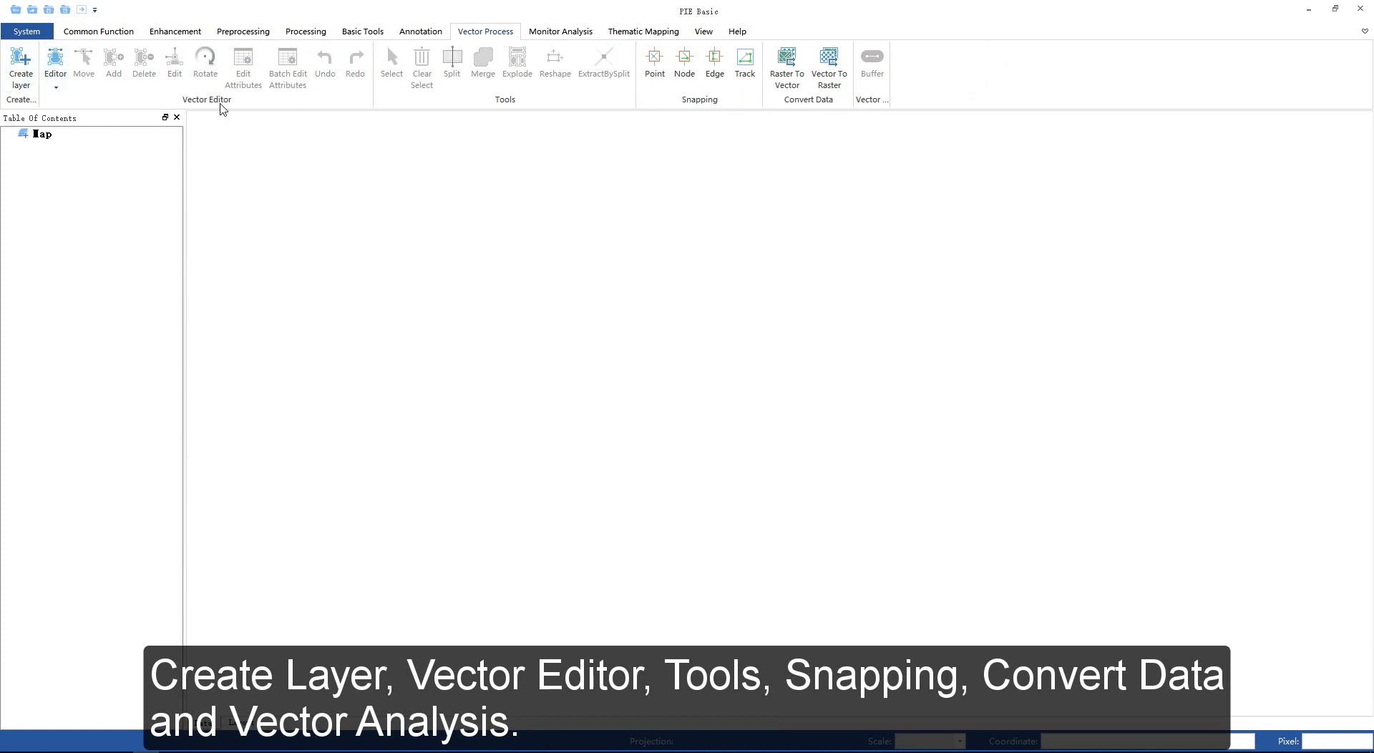
mouse_move(690, 142)
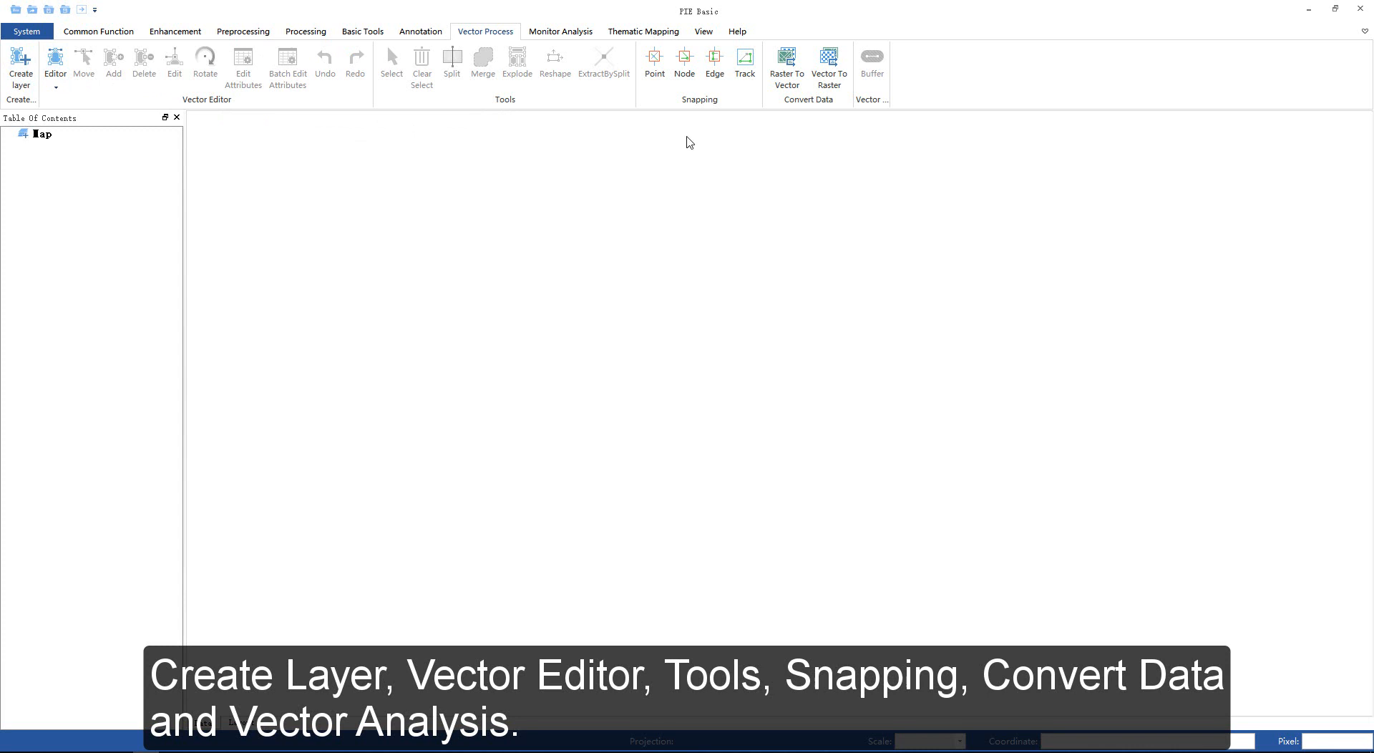
mouse_move(807, 111)
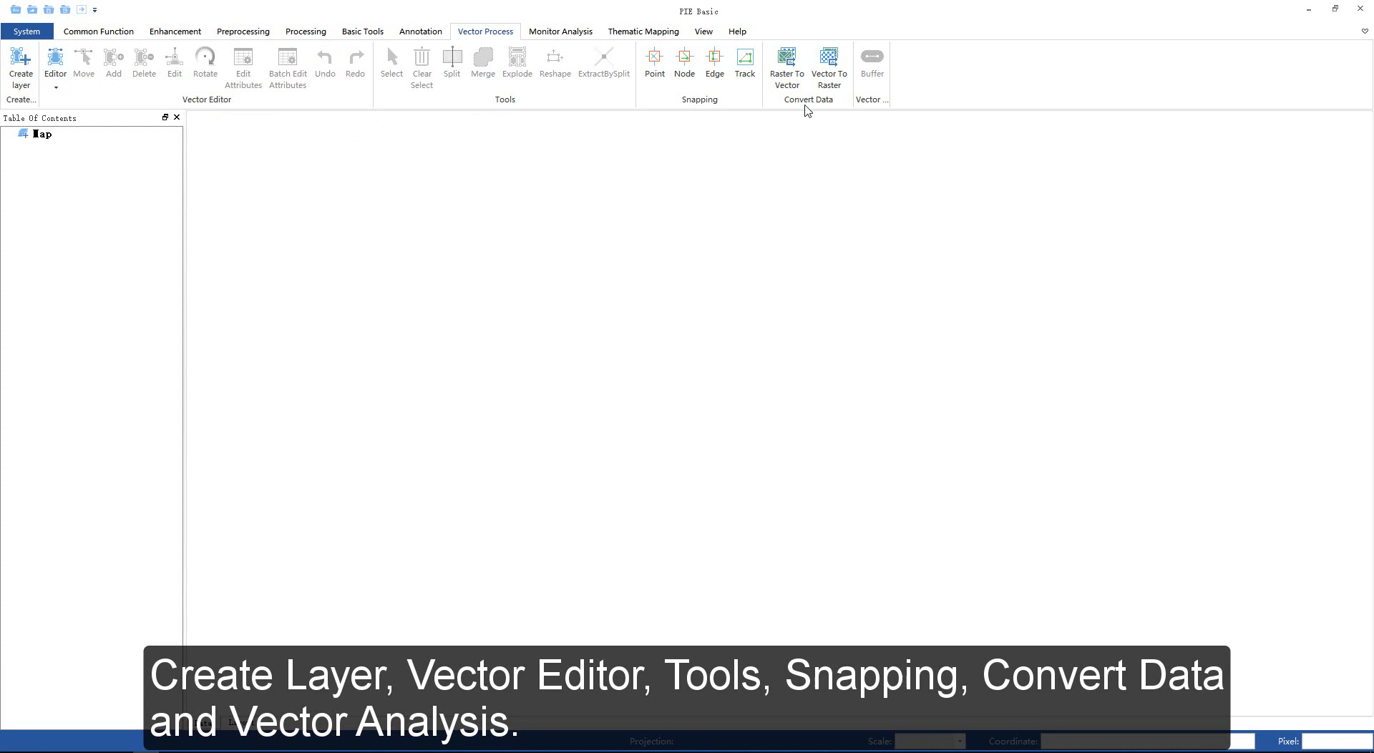
mouse_move(879, 112)
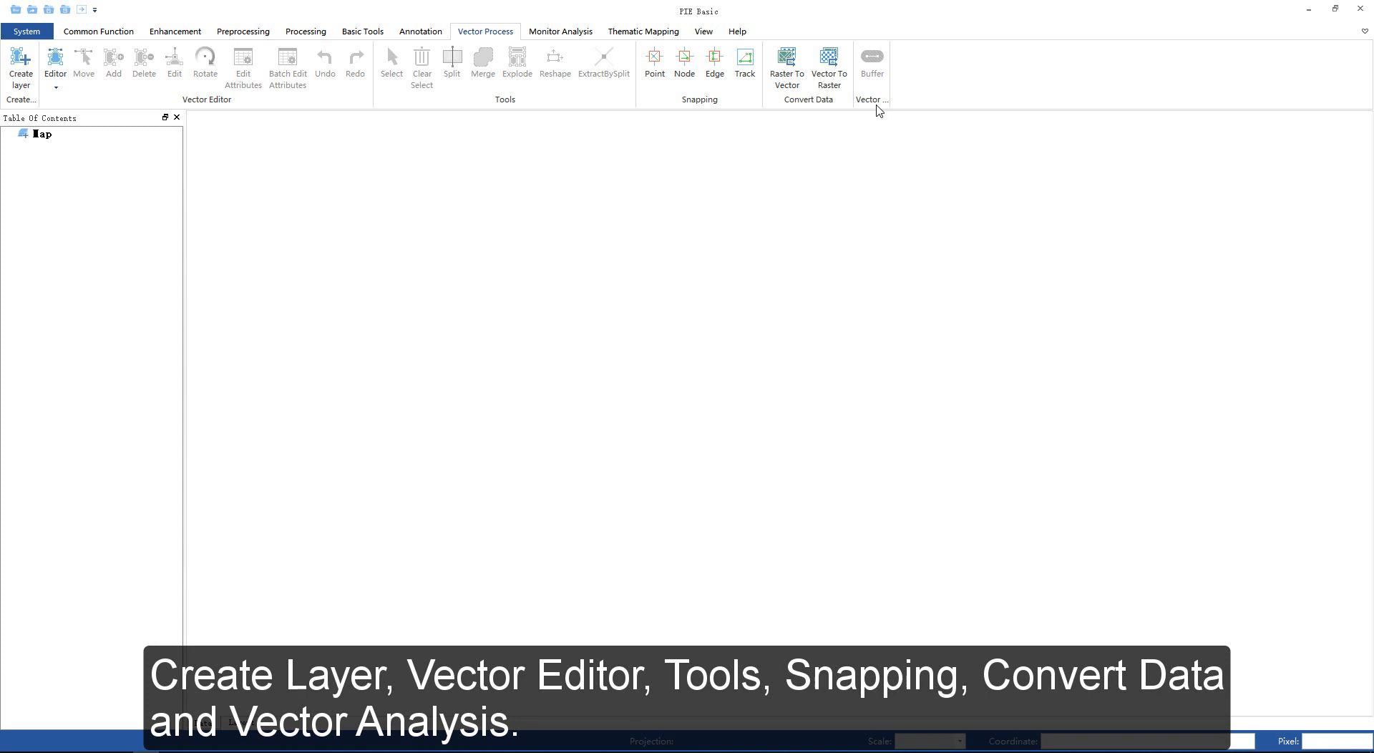
mouse_move(566, 51)
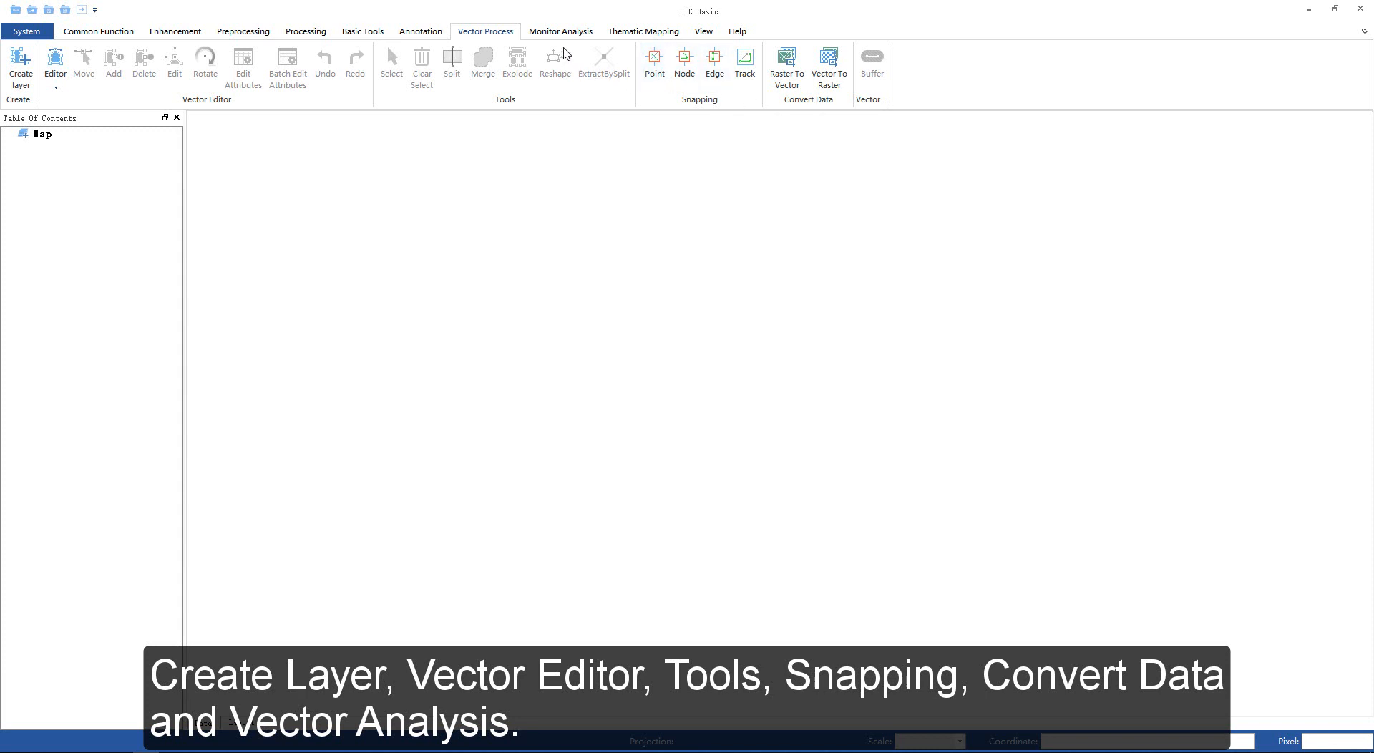
- Show the Monitor Analysis tab with land, hydro and forestry tools
click(560, 31)
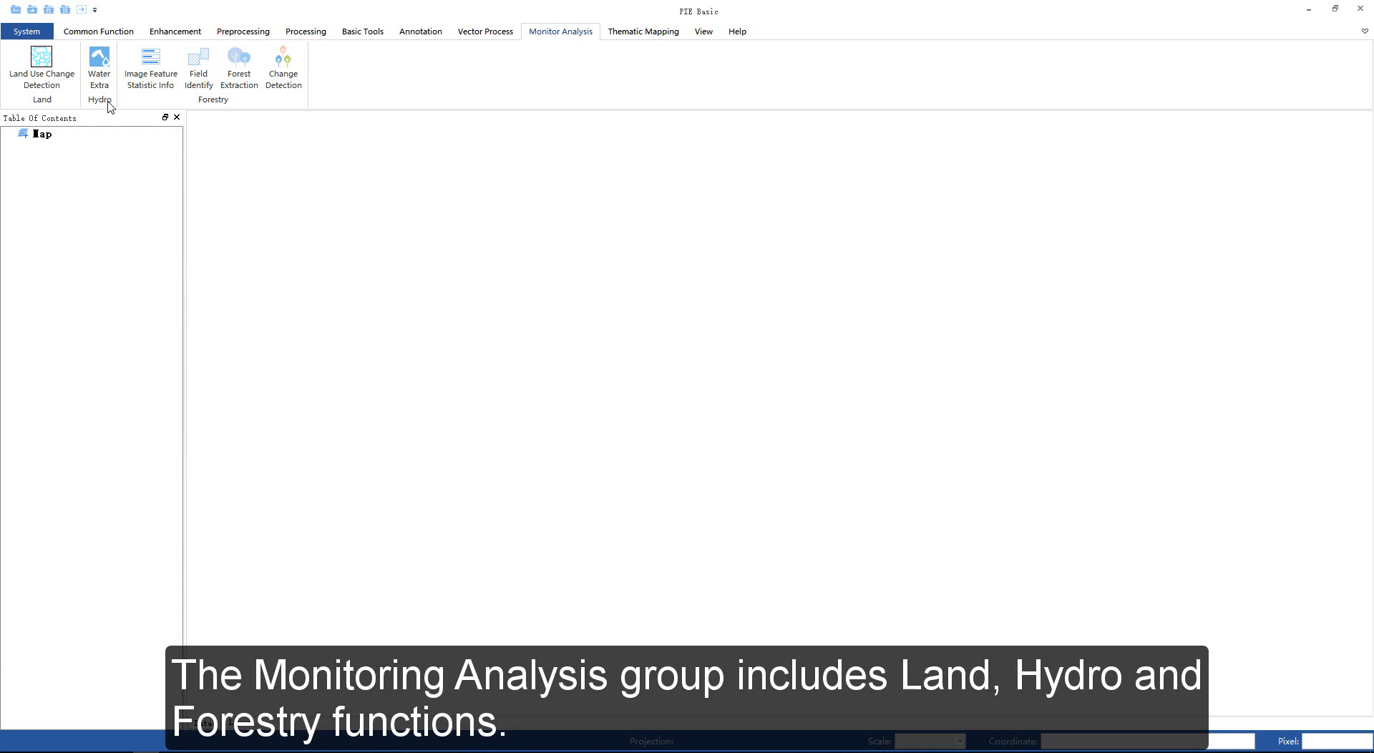
mouse_move(217, 112)
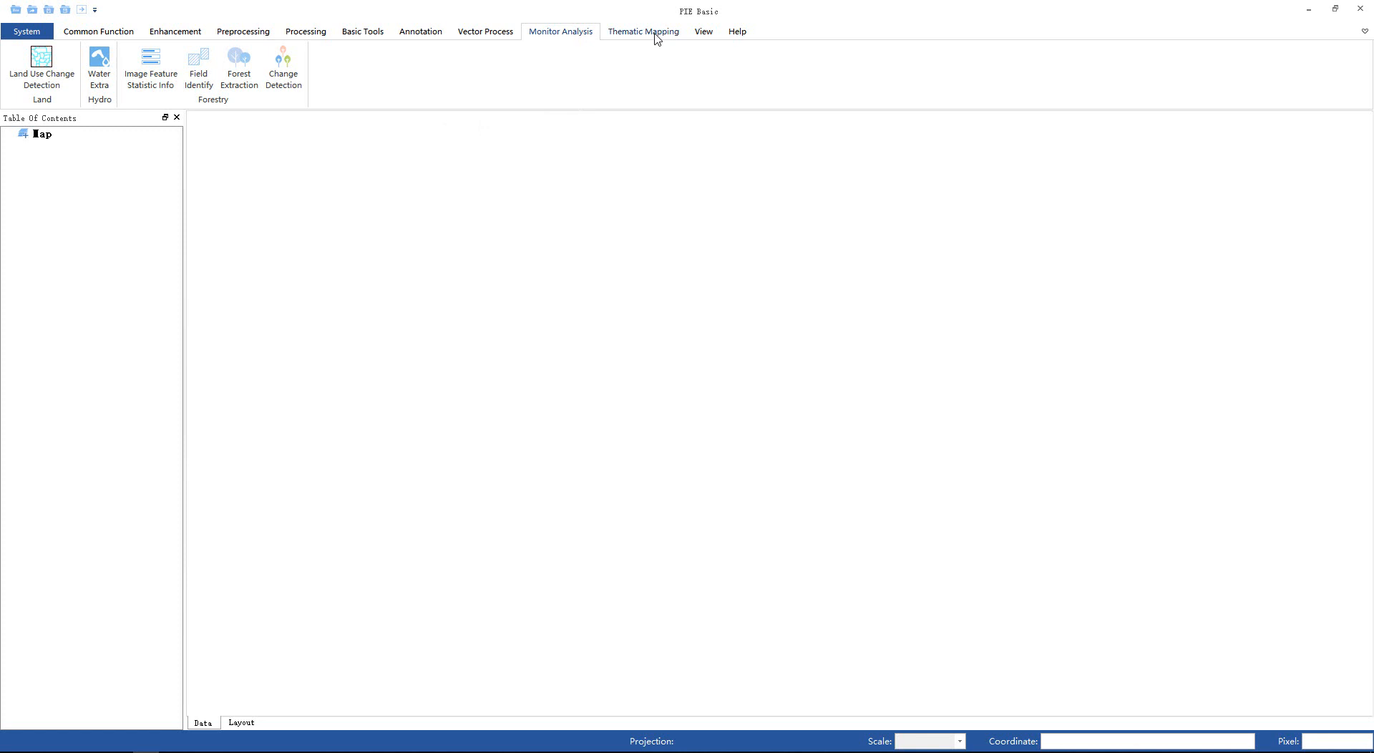
- Show the Thematic Mapping tab with map elements, align, order, distribute and export tools
click(643, 31)
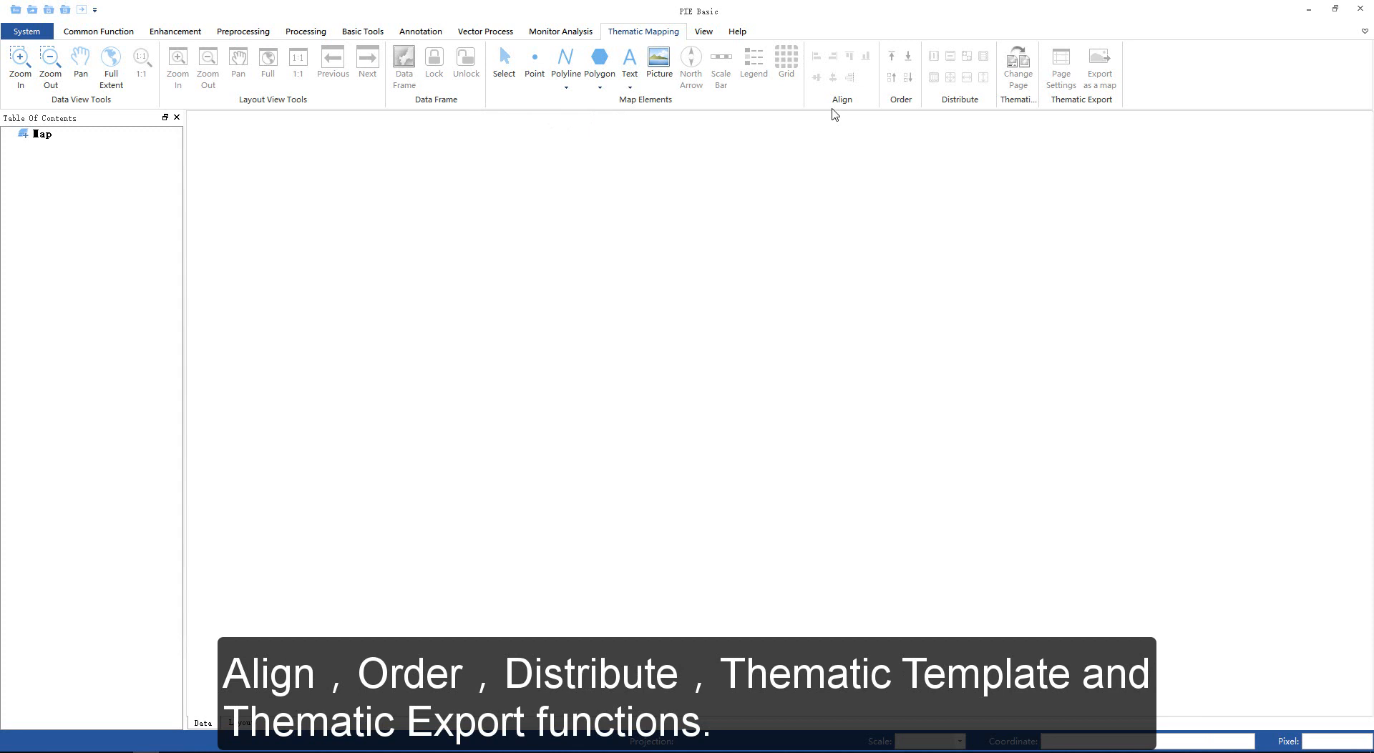
mouse_move(897, 114)
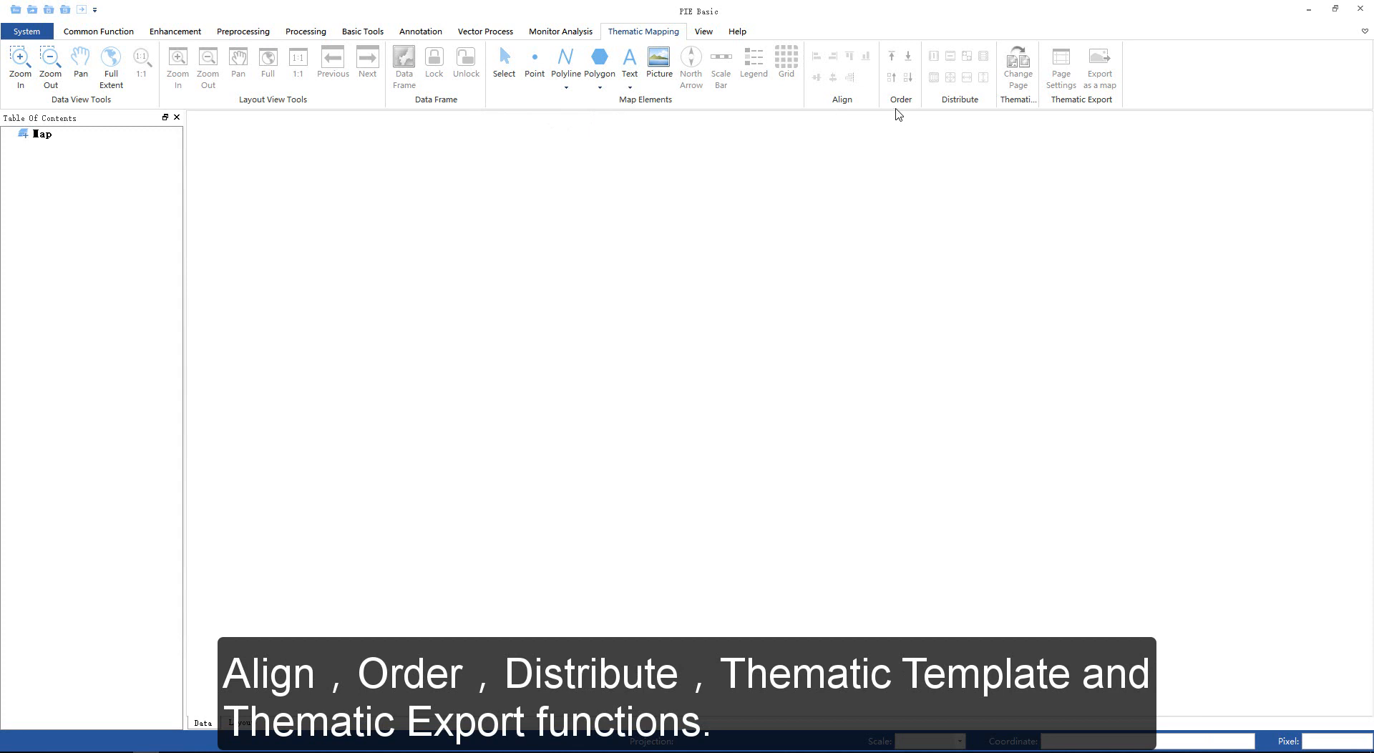
mouse_move(1019, 112)
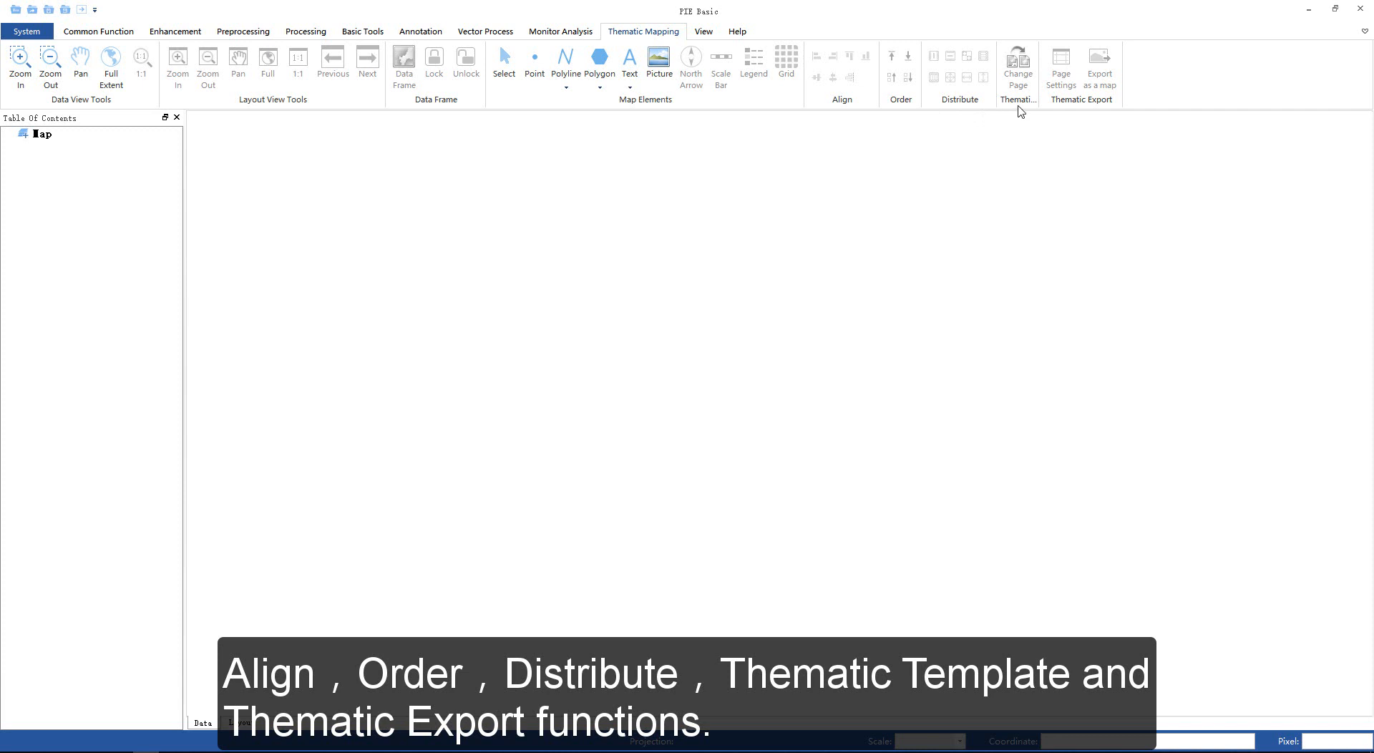
mouse_move(1086, 114)
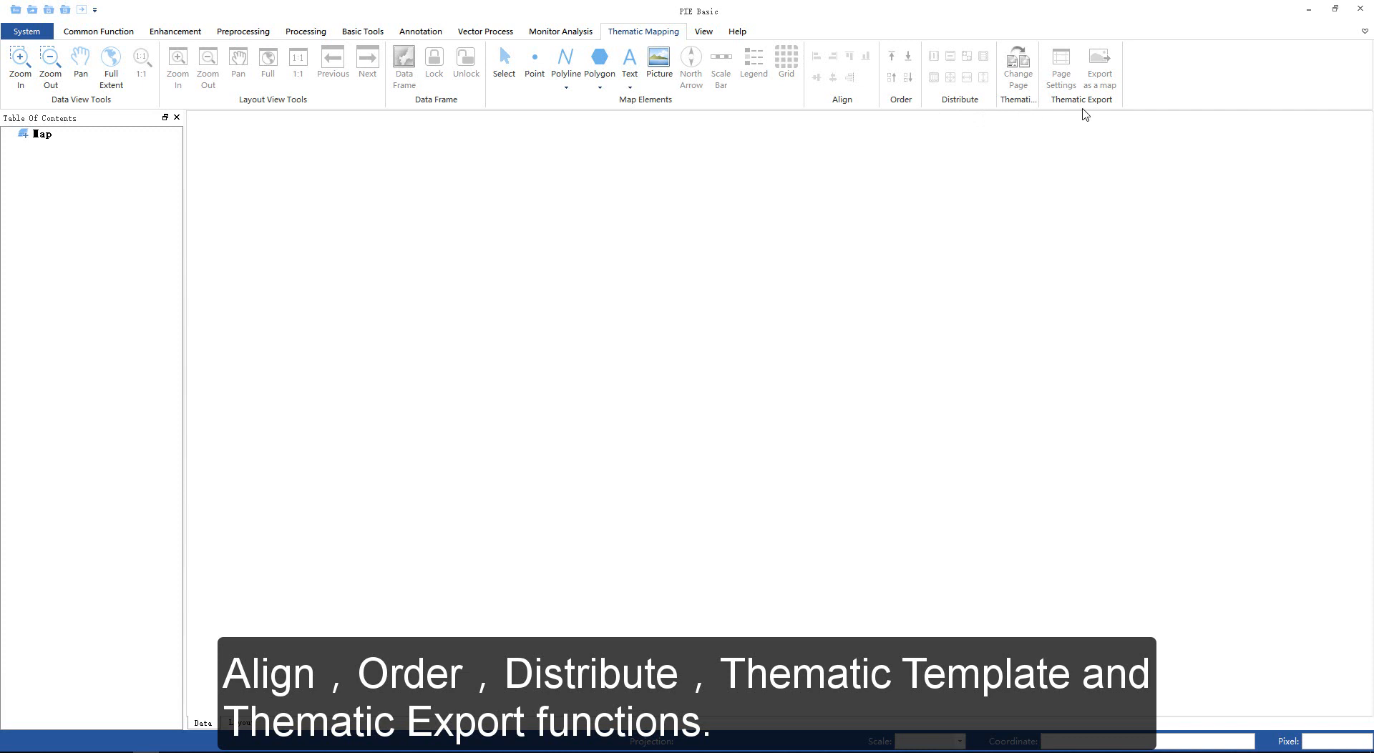
- Show the View tab's management options, then the Help tab's help, update and license tools
click(703, 31)
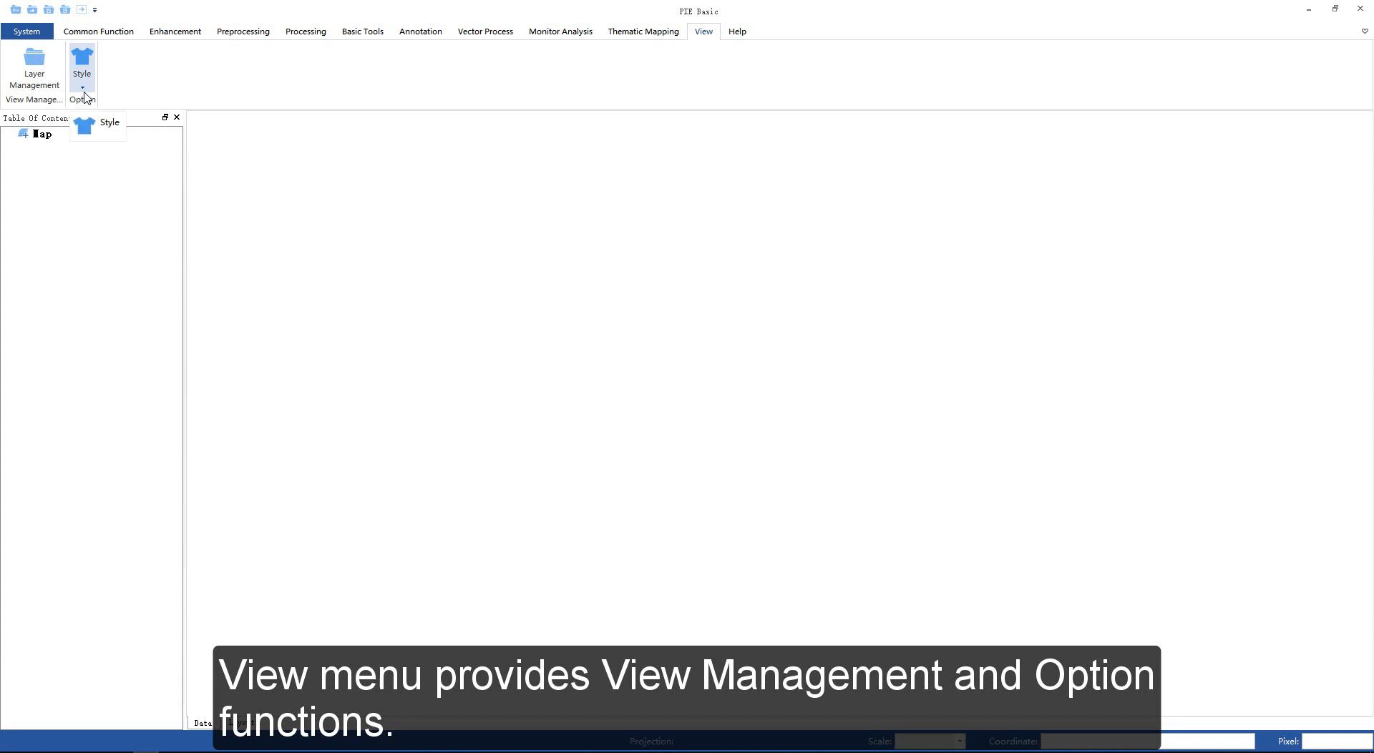
click(736, 31)
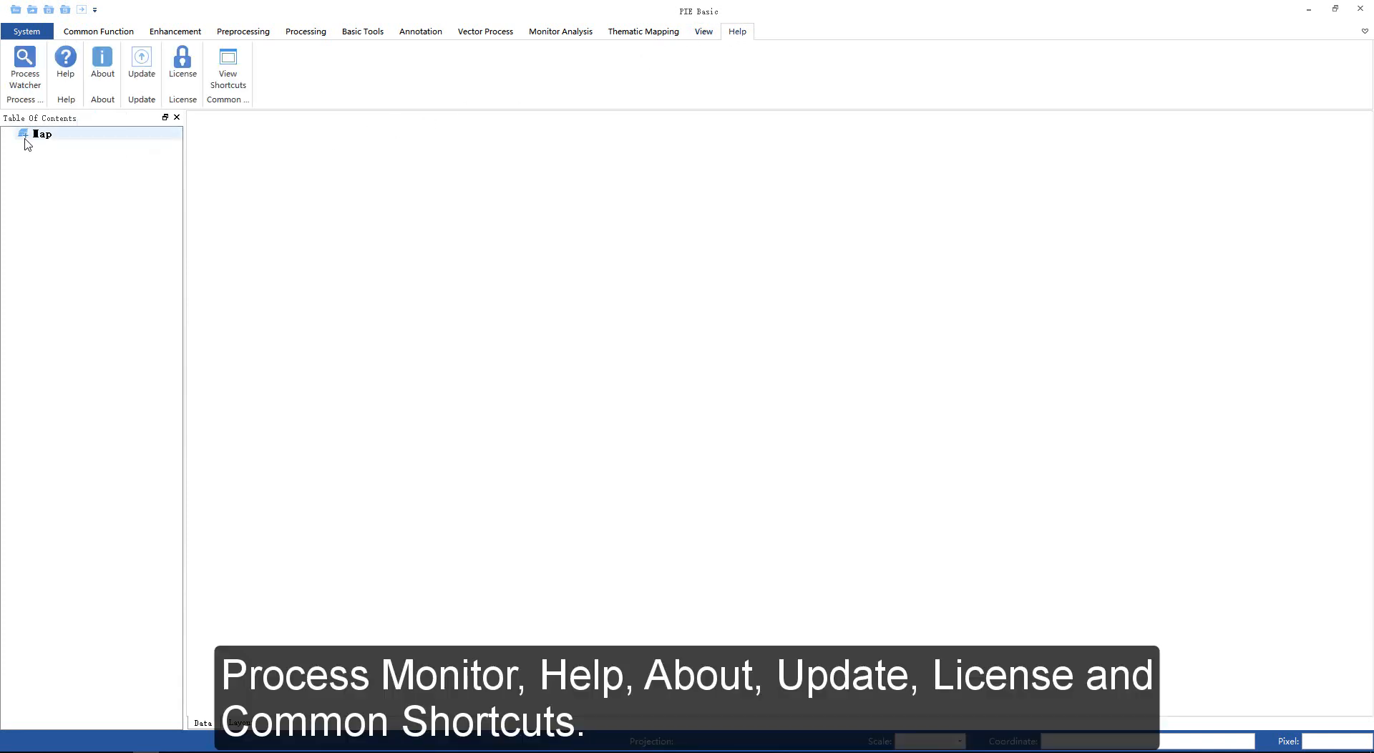